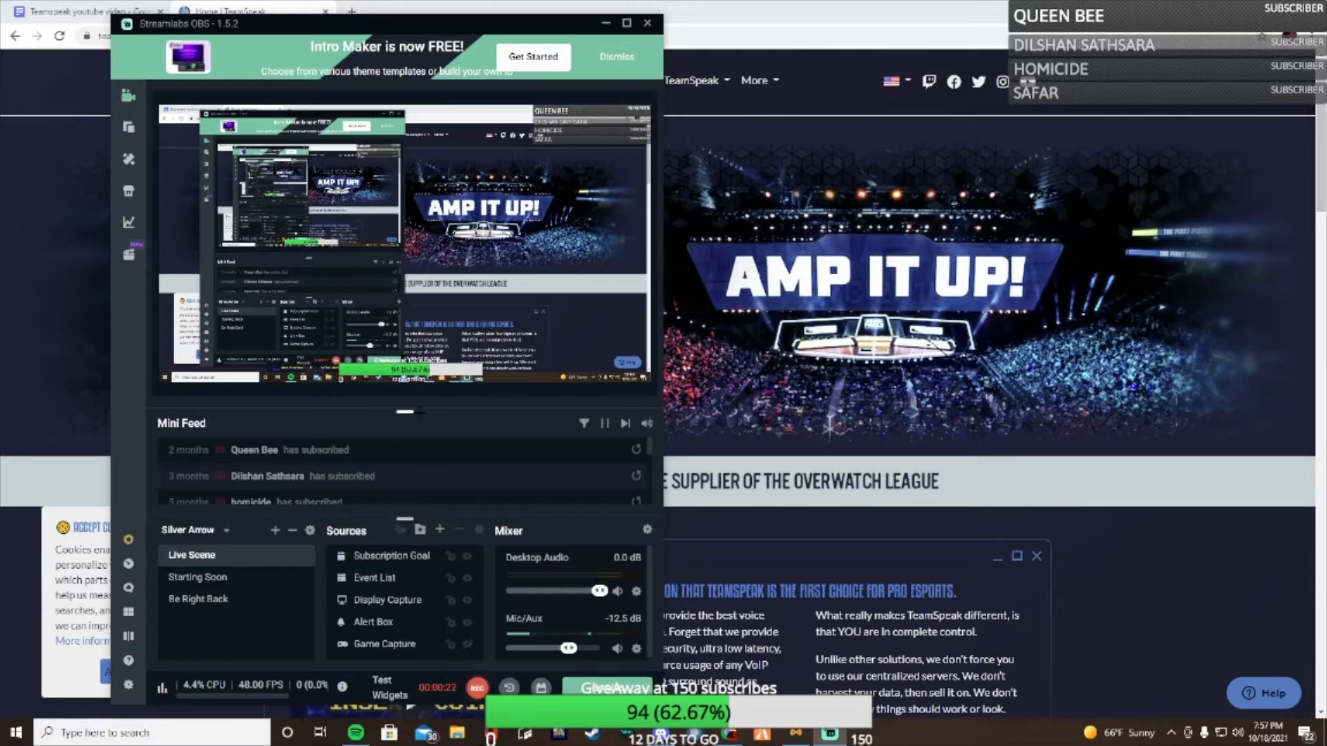
Minimize Streamlabs OBS, accept the TeamSpeak site's cookies, and start the FREE Download
{"action": "left_click", "coordinate": [647, 23]}
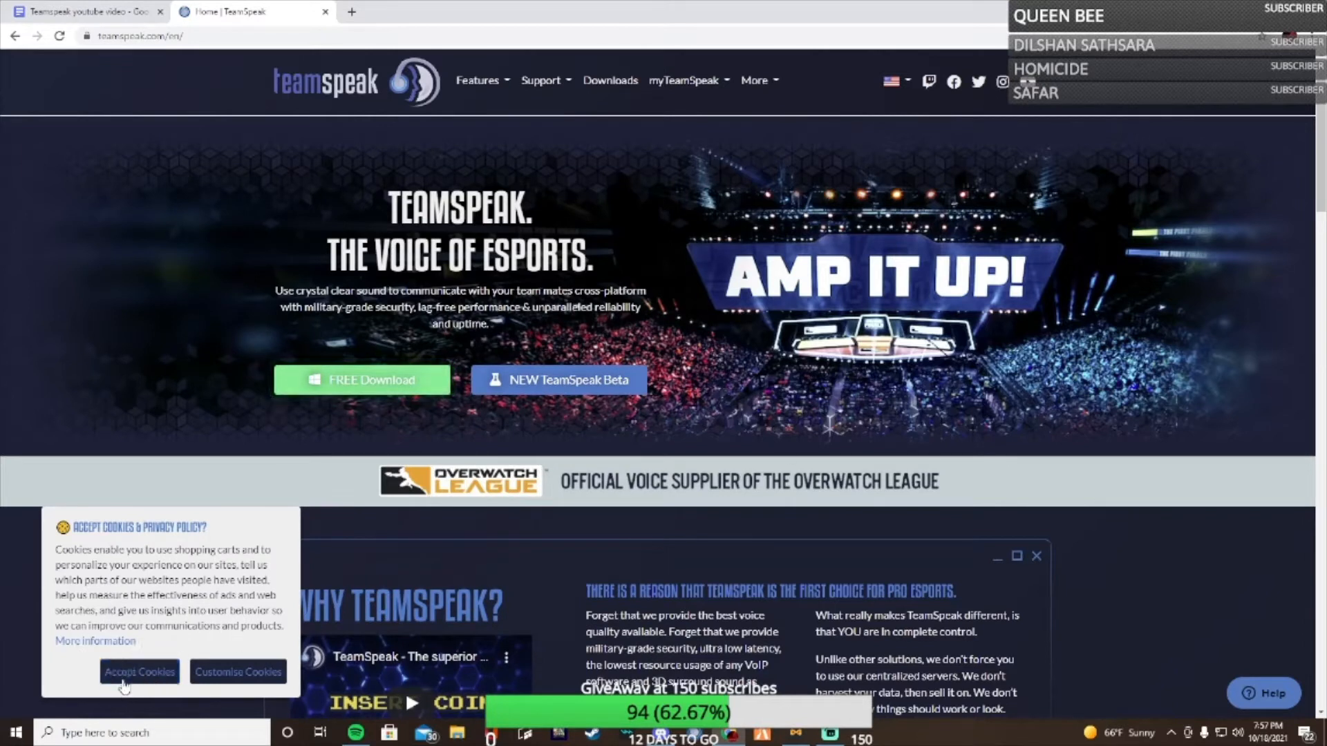
{"action": "left_click", "coordinate": [139, 671]}
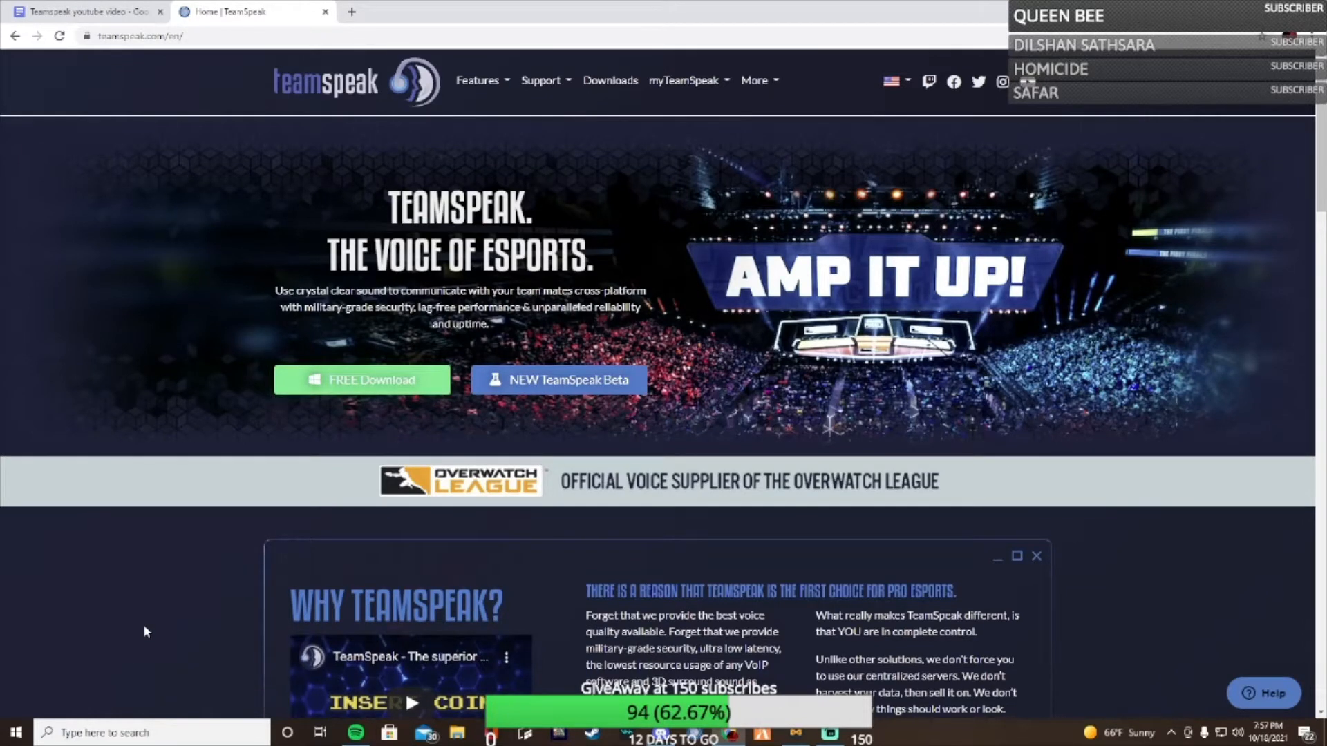
{"action": "left_click", "coordinate": [478, 79]}
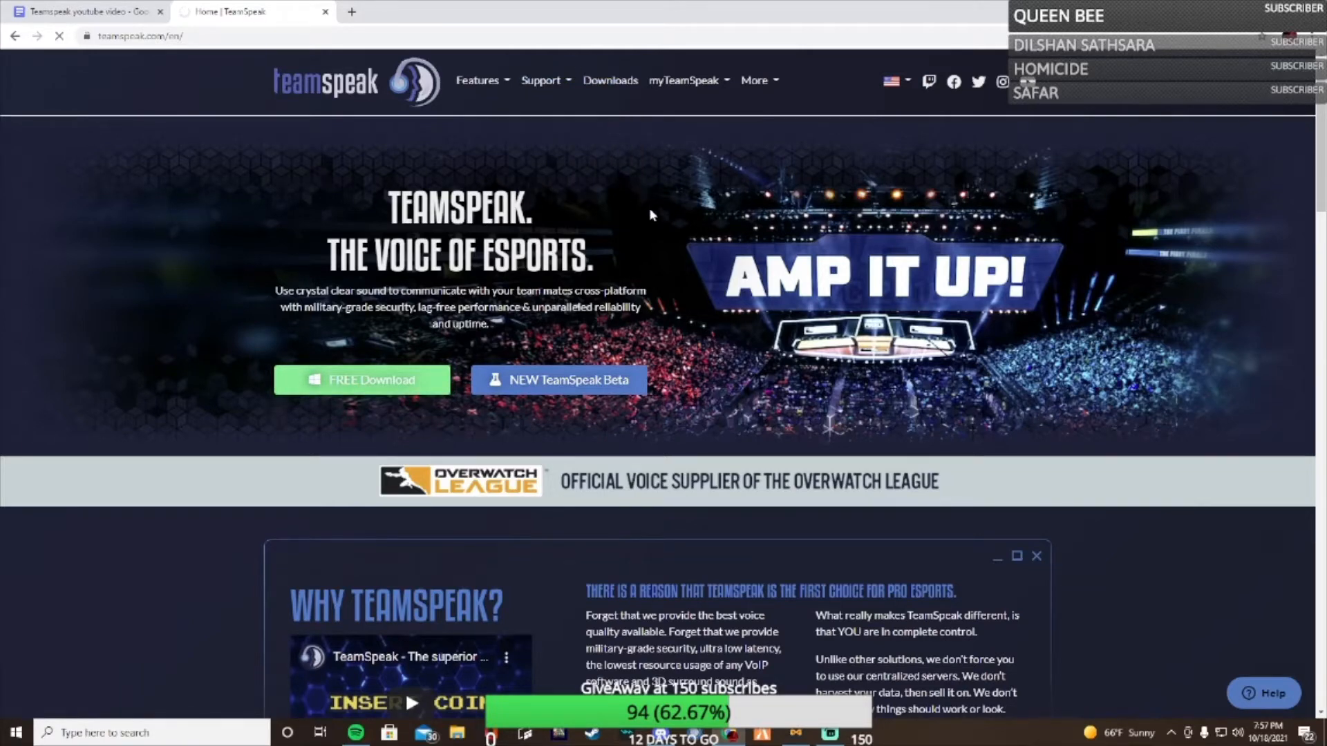
Download the Windows Client 64-bit 3.5.6 installer and open it from Chrome's download bar
{"action": "left_click", "coordinate": [609, 80]}
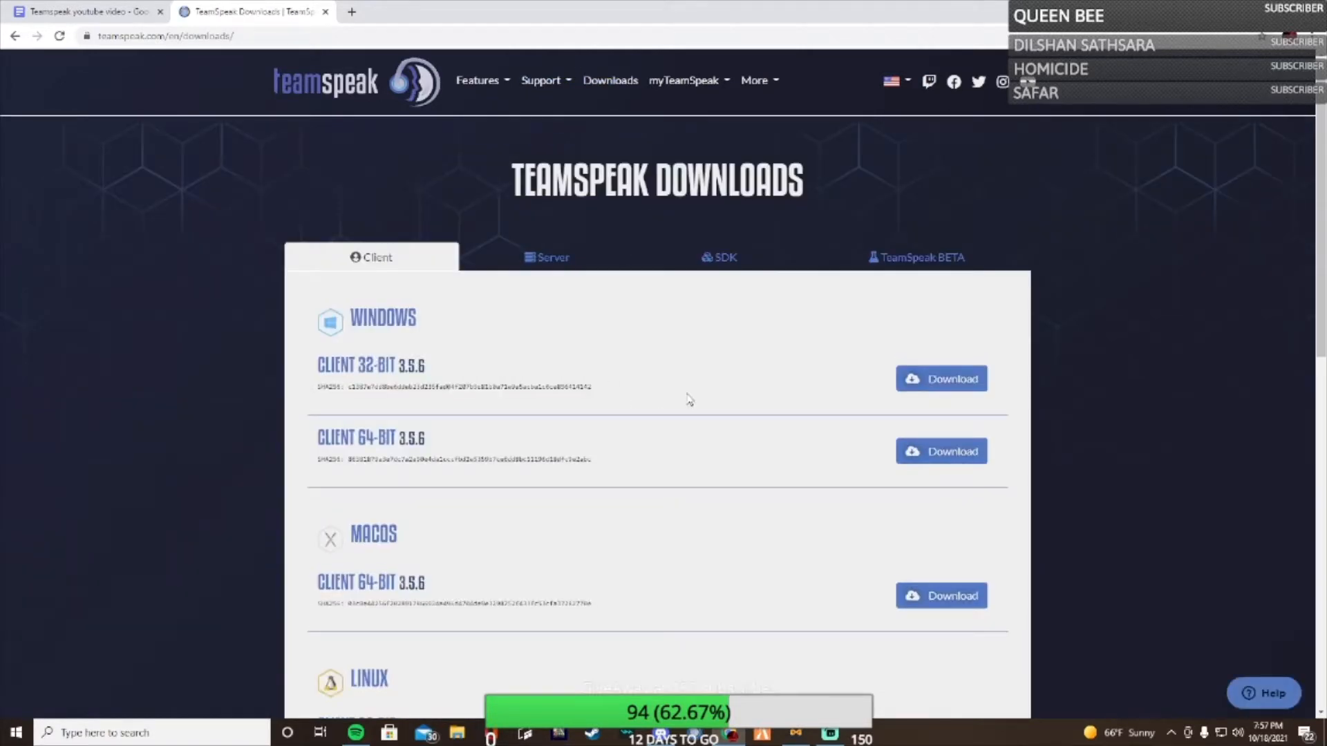
{"action": "scroll", "scroll_direction": "down", "scroll_amount": 3}
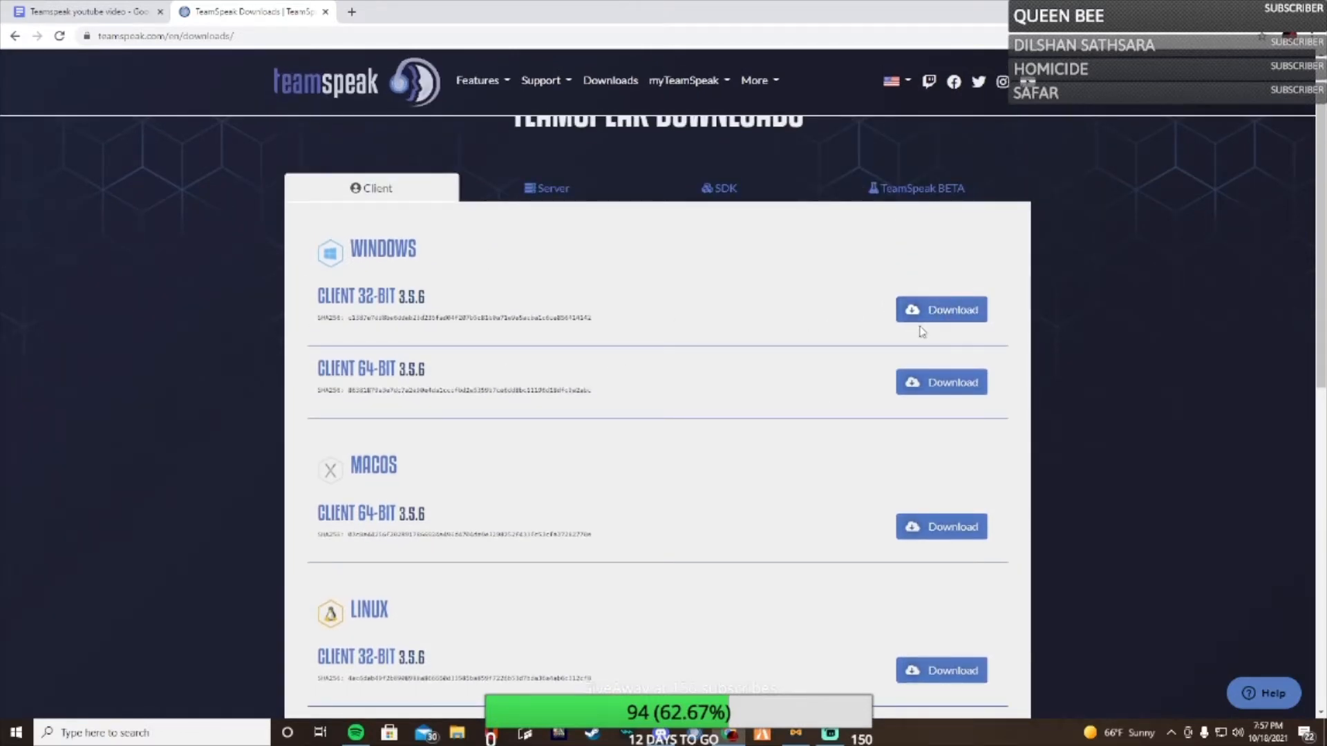
{"action": "mouse_move", "coordinate": [941, 381]}
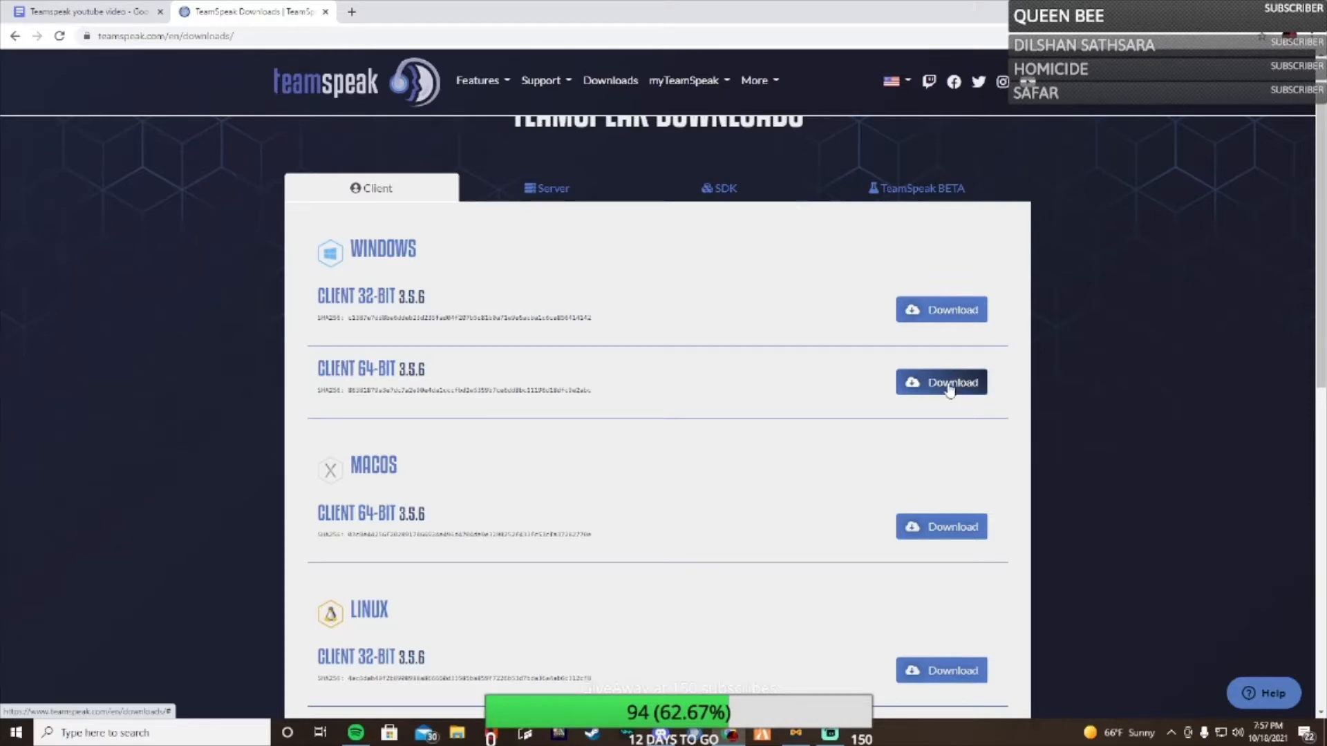
{"action": "left_click", "coordinate": [940, 381]}
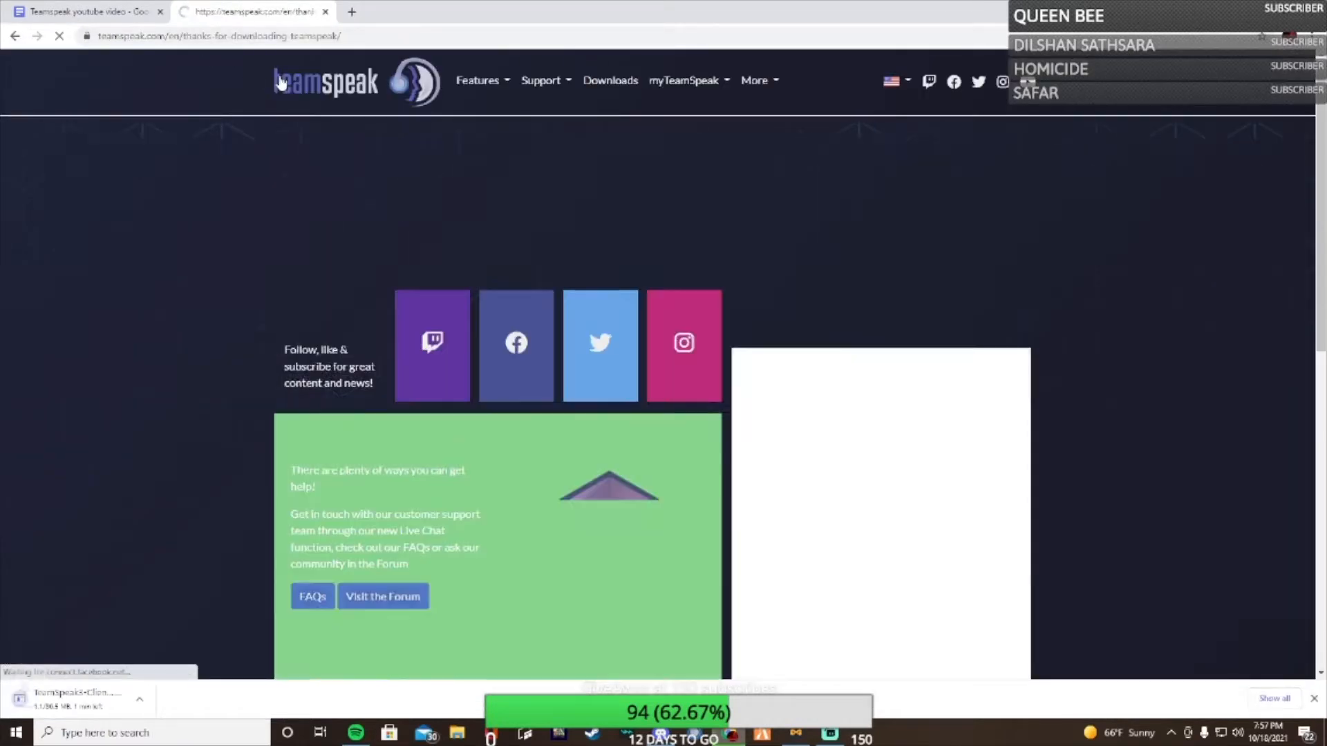
{"action": "left_click", "coordinate": [139, 700]}
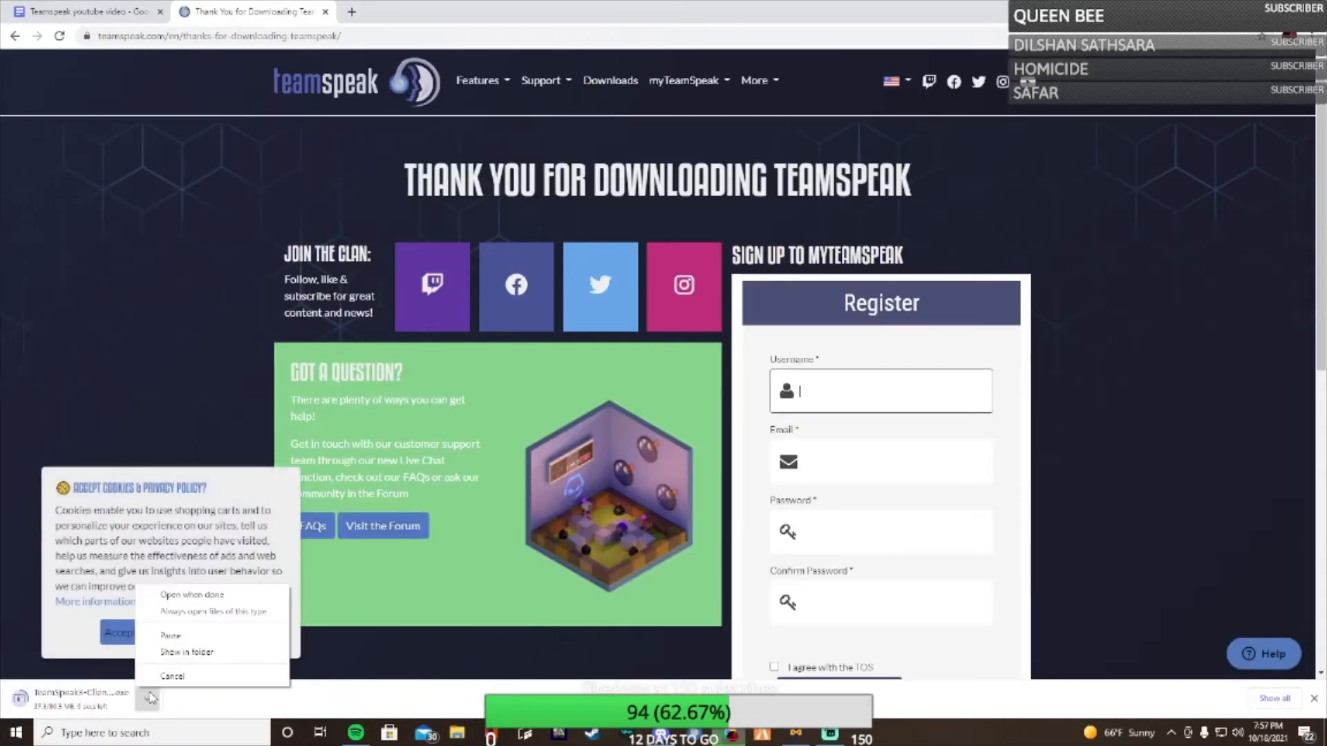
{"action": "left_click", "coordinate": [172, 675]}
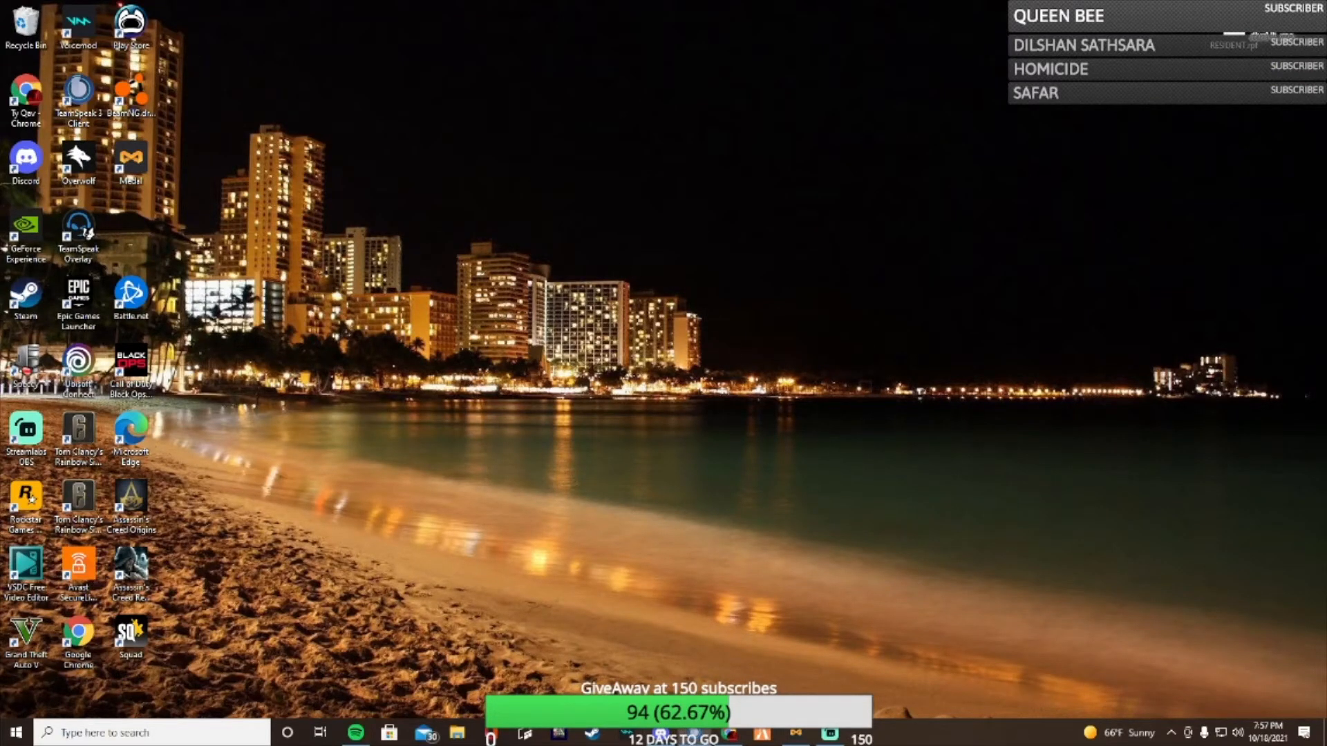
Launch TeamSpeak from the TeamSpeak 3 Client desktop shortcut
{"action": "double_click", "coordinate": [78, 90]}
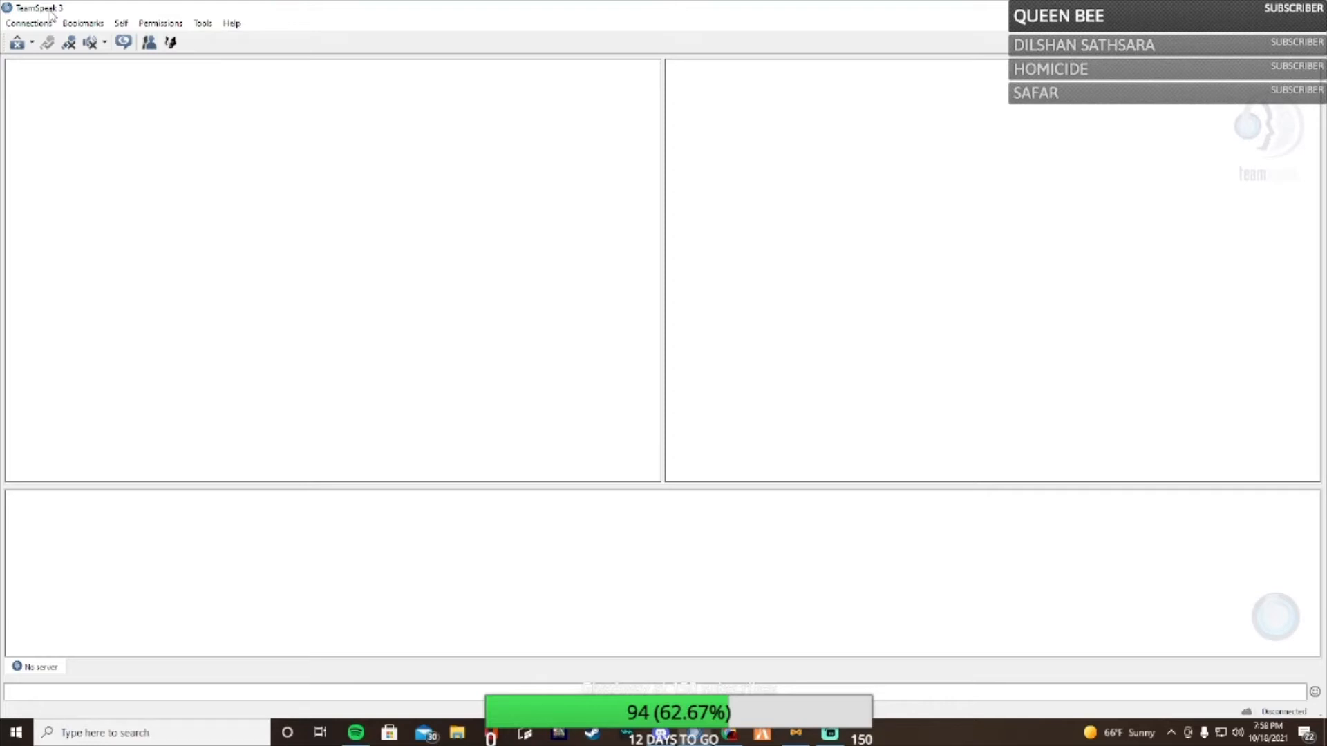
{"action": "left_click", "coordinate": [121, 23]}
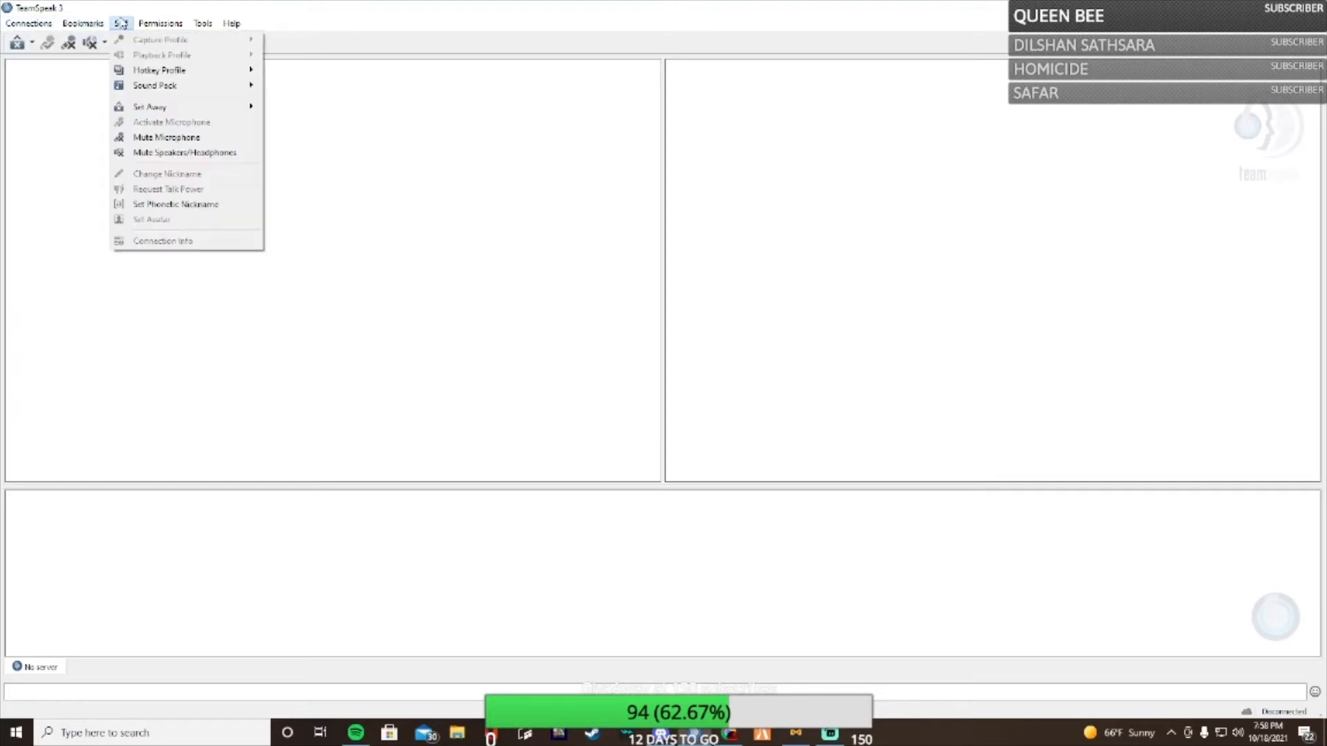
{"action": "left_click", "coordinate": [201, 23]}
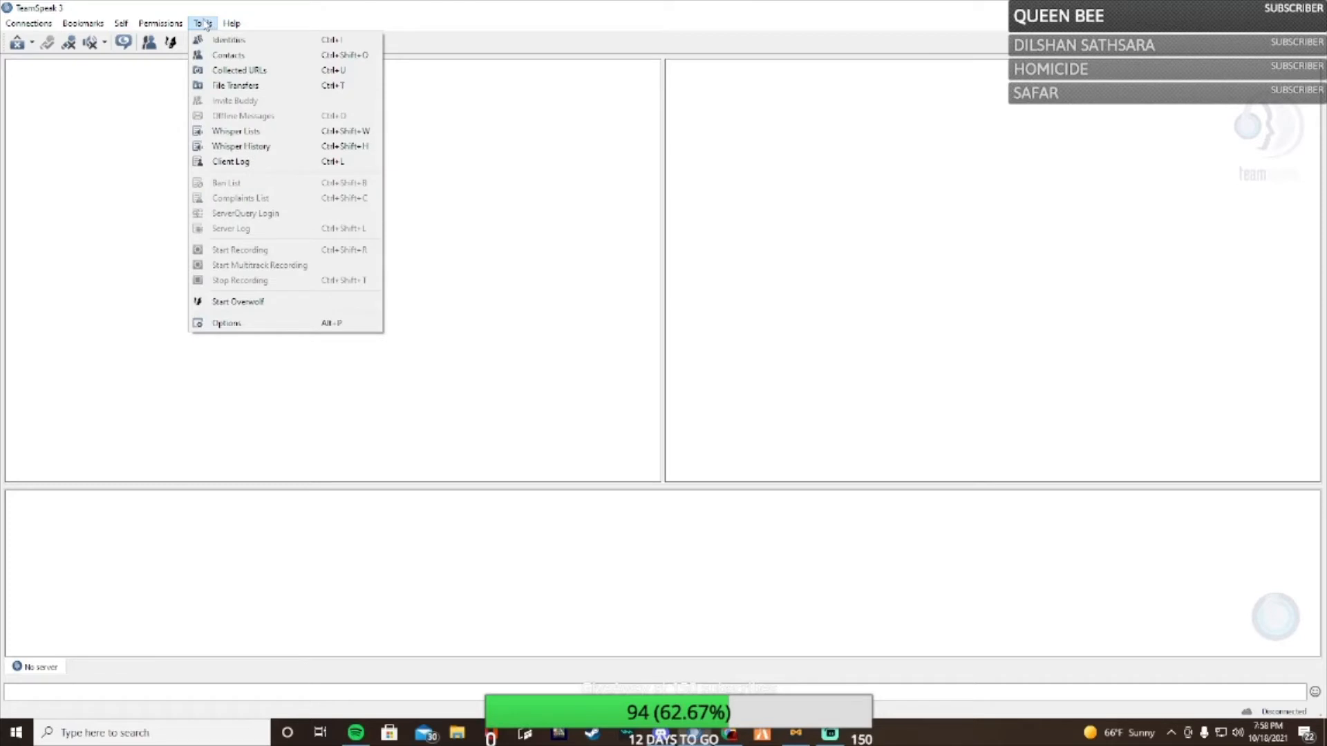
{"action": "left_click", "coordinate": [228, 38]}
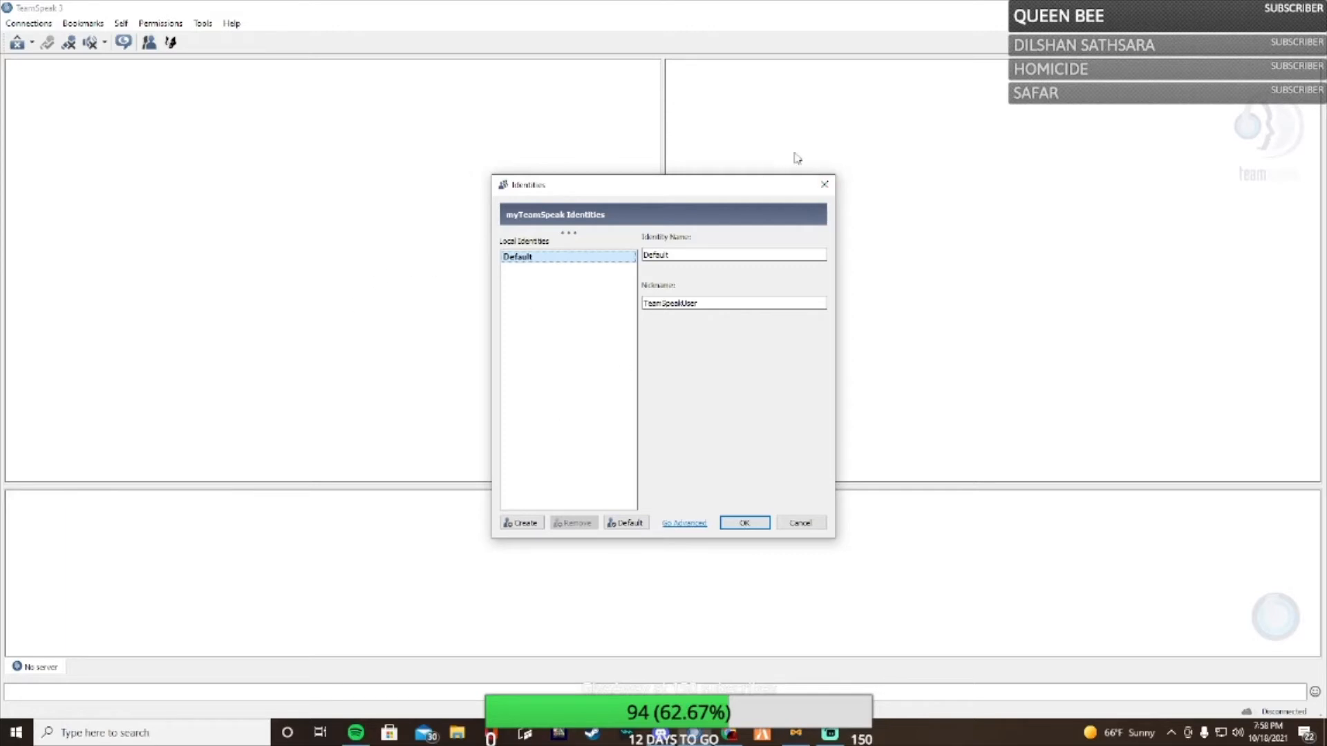
{"action": "left_click", "coordinate": [744, 522]}
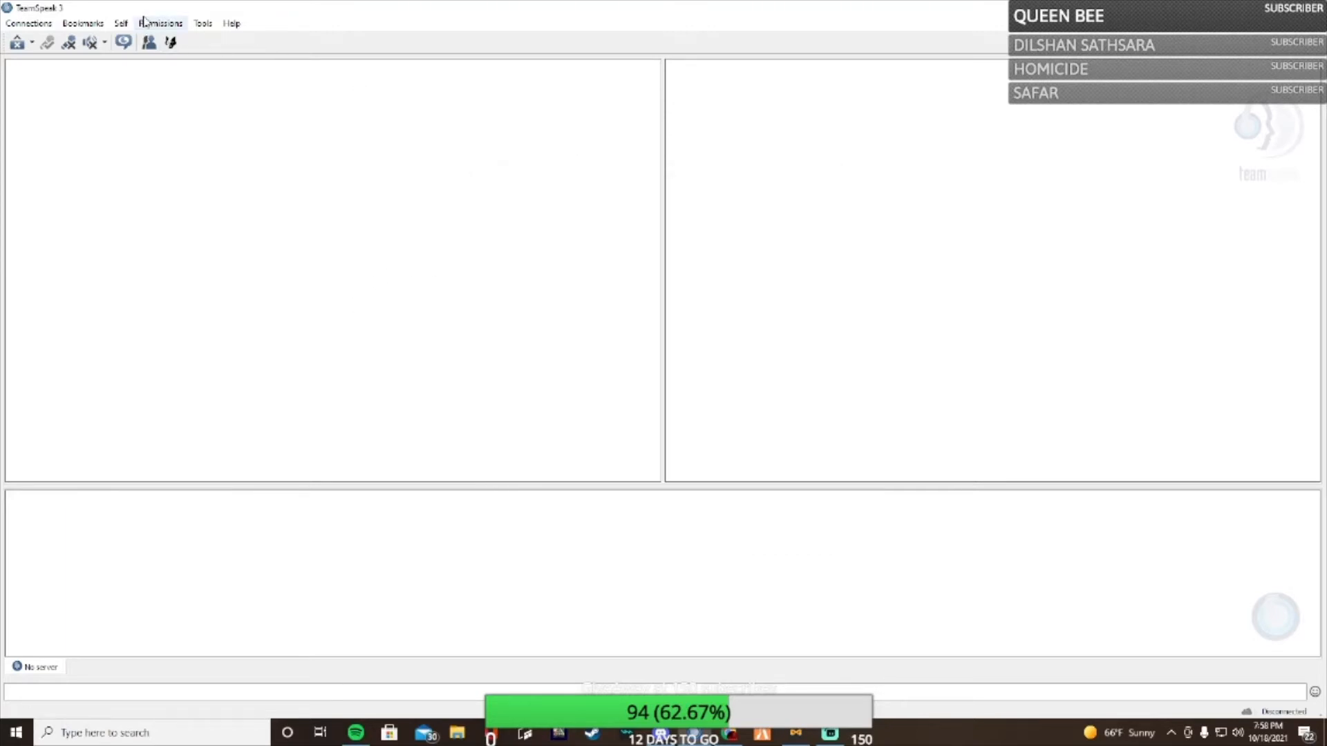
Browse the Self menu and open and dismiss the away-message and preset-naming windows
{"action": "left_click", "coordinate": [121, 23]}
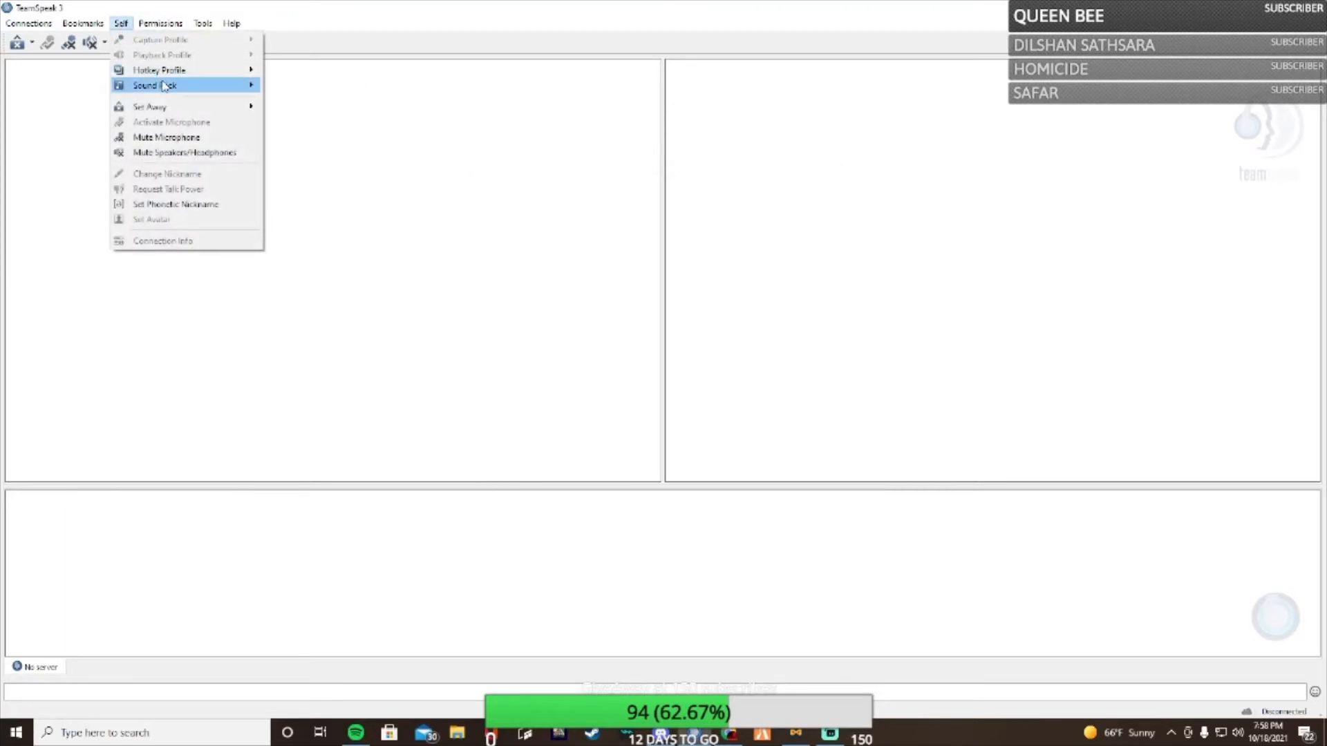
{"action": "mouse_move", "coordinate": [158, 69]}
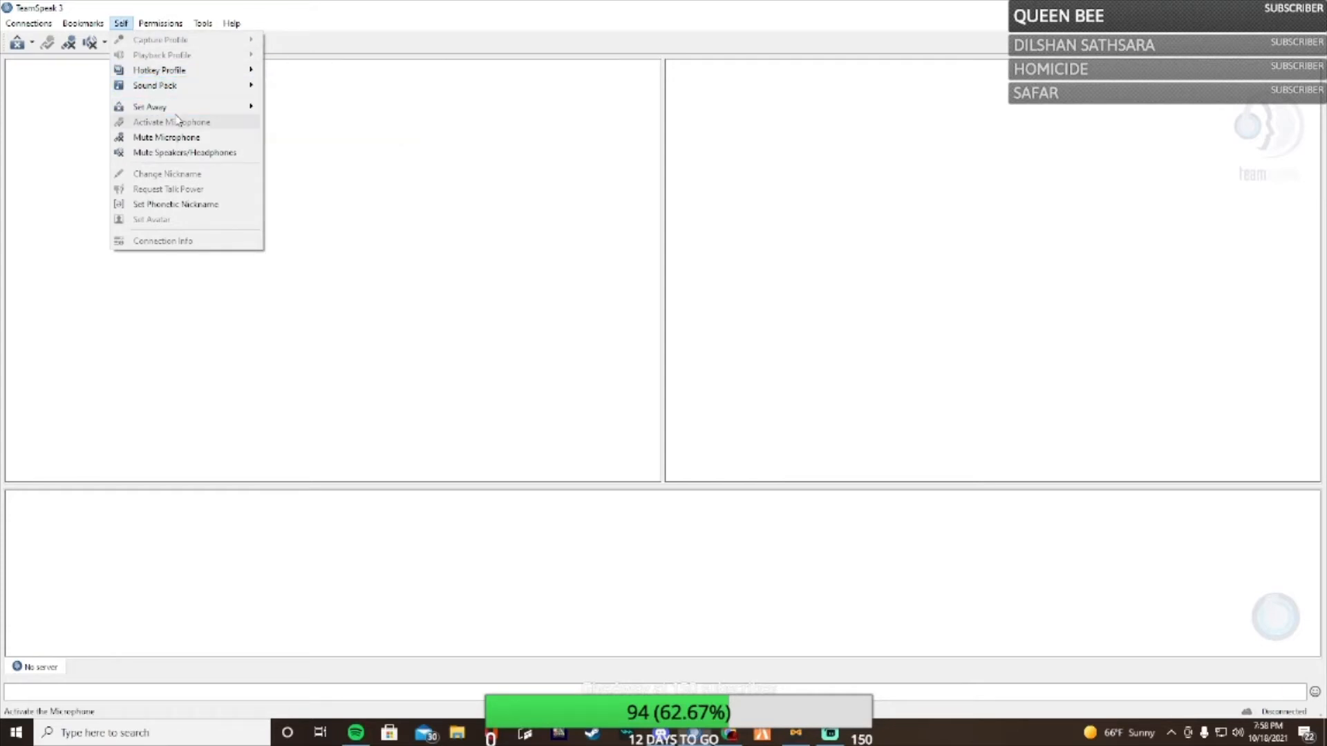
{"action": "mouse_move", "coordinate": [150, 107]}
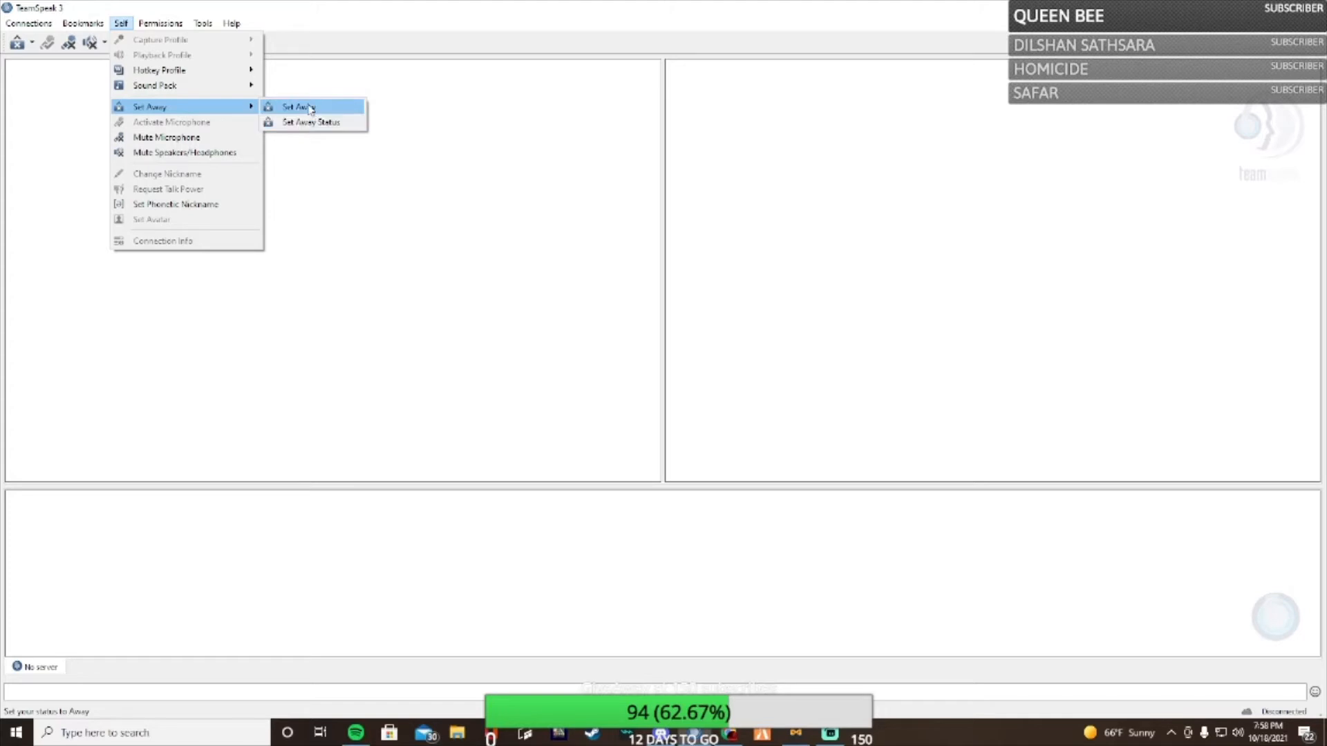
{"action": "mouse_move", "coordinate": [310, 121]}
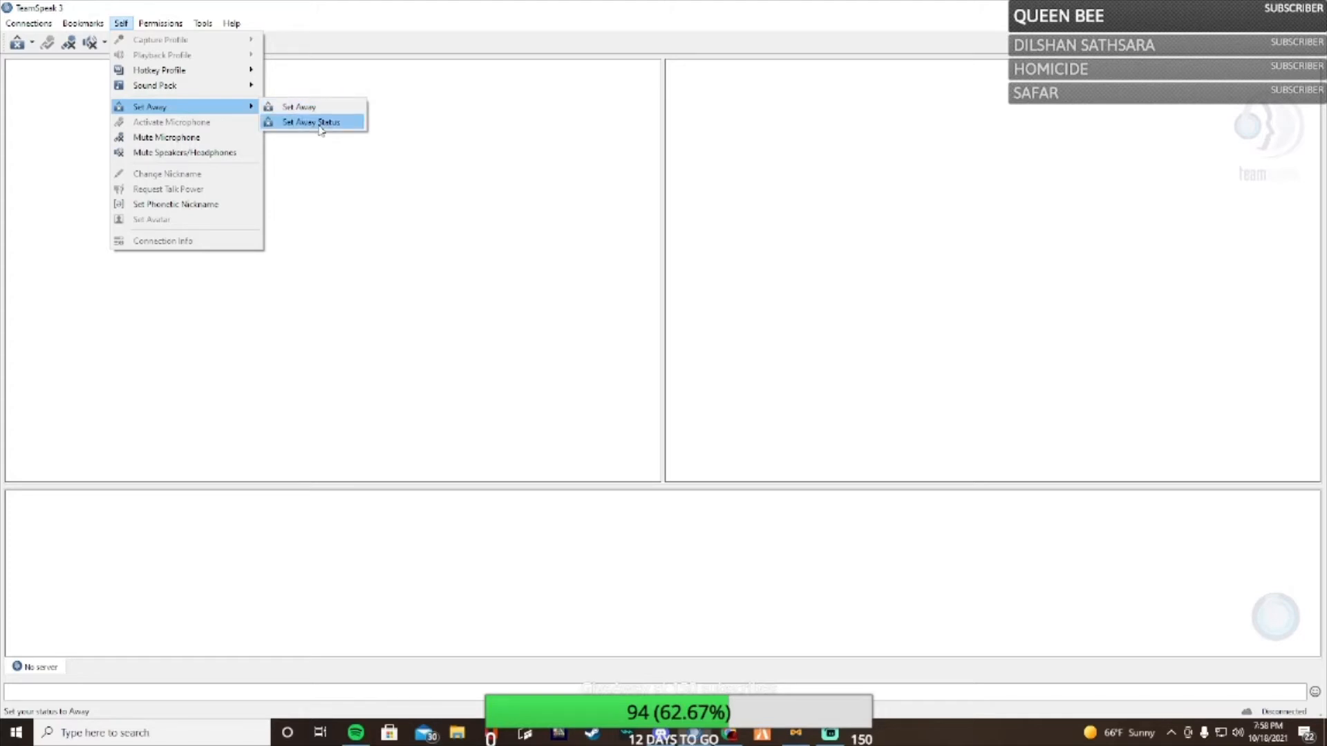
{"action": "left_click", "coordinate": [310, 121]}
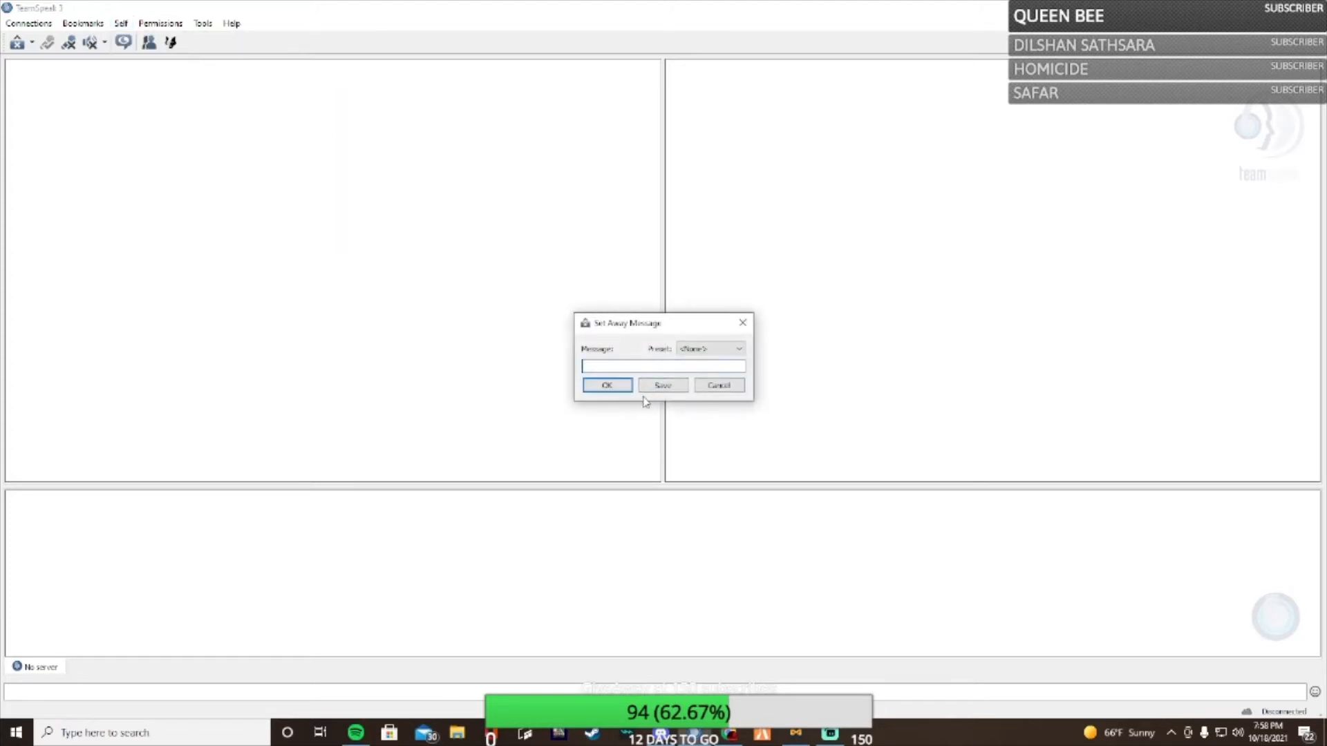
{"action": "left_click", "coordinate": [663, 385]}
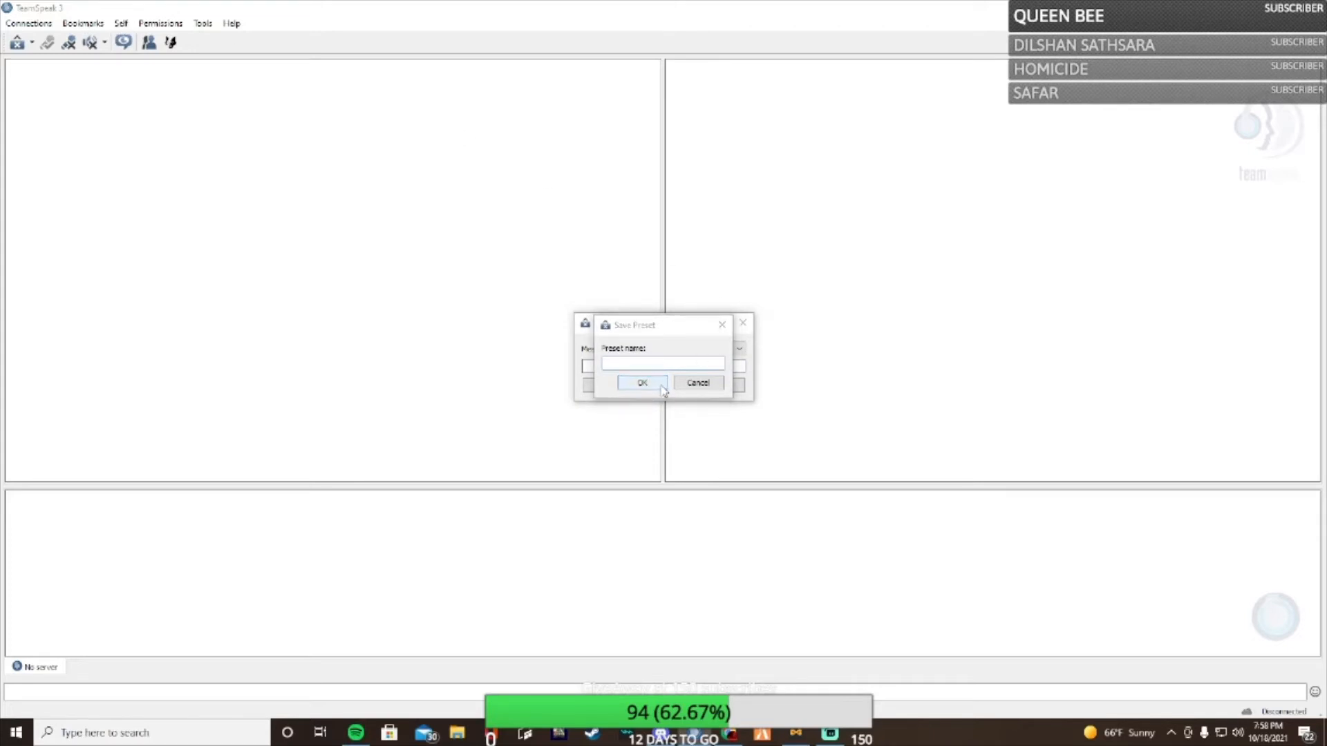
{"action": "left_click", "coordinate": [120, 23]}
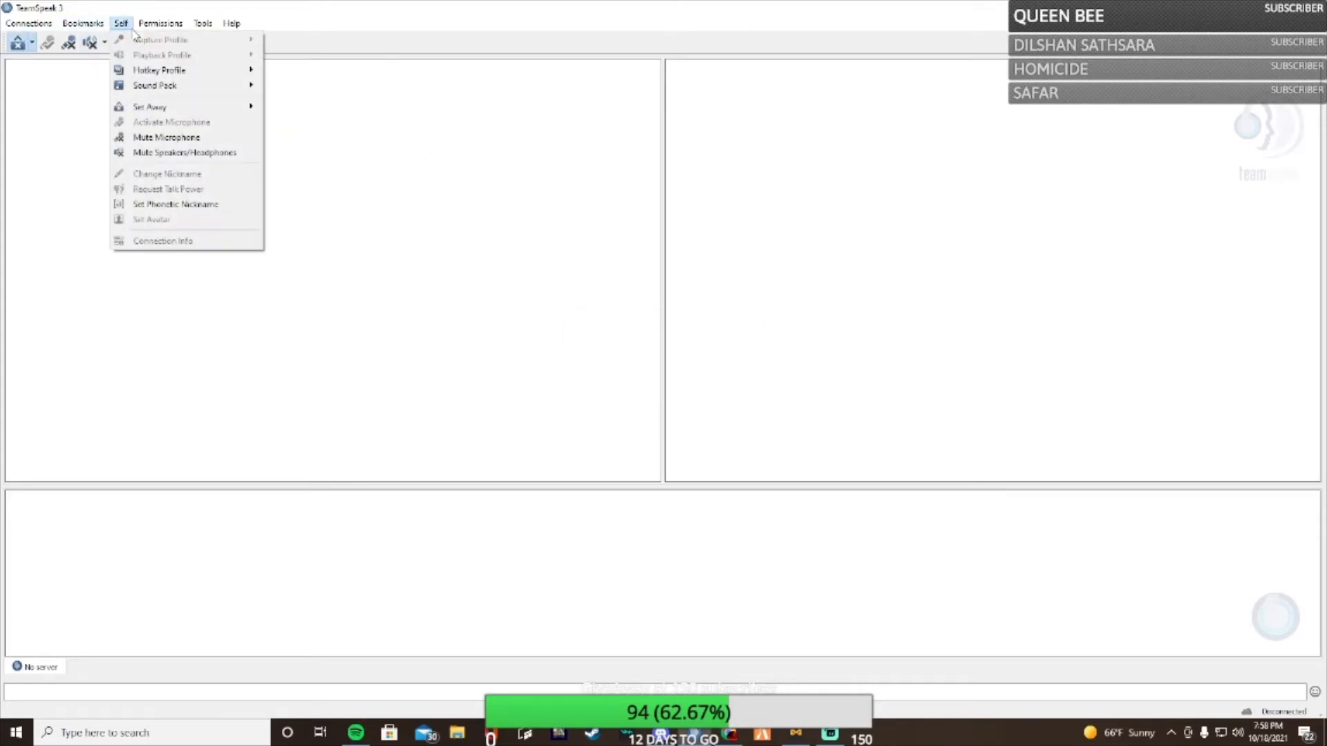
{"action": "mouse_move", "coordinate": [185, 152]}
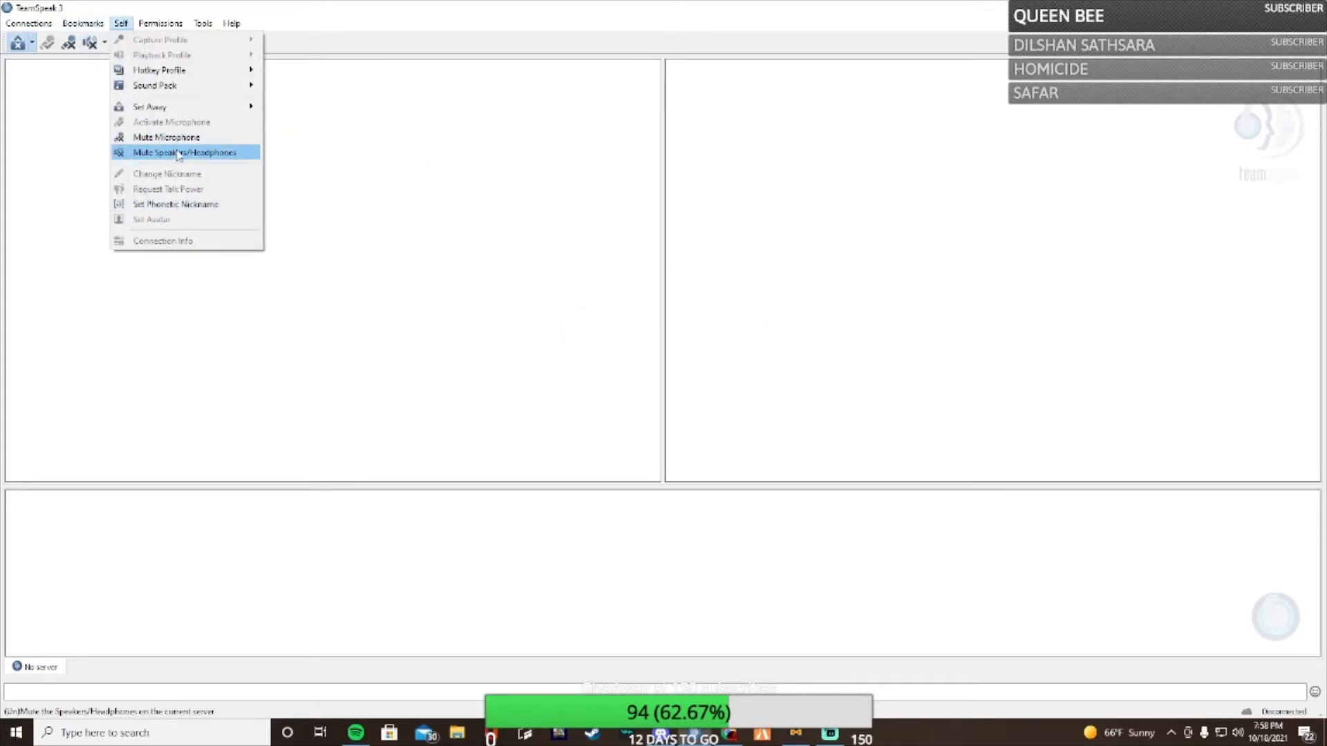
{"action": "mouse_move", "coordinate": [182, 204]}
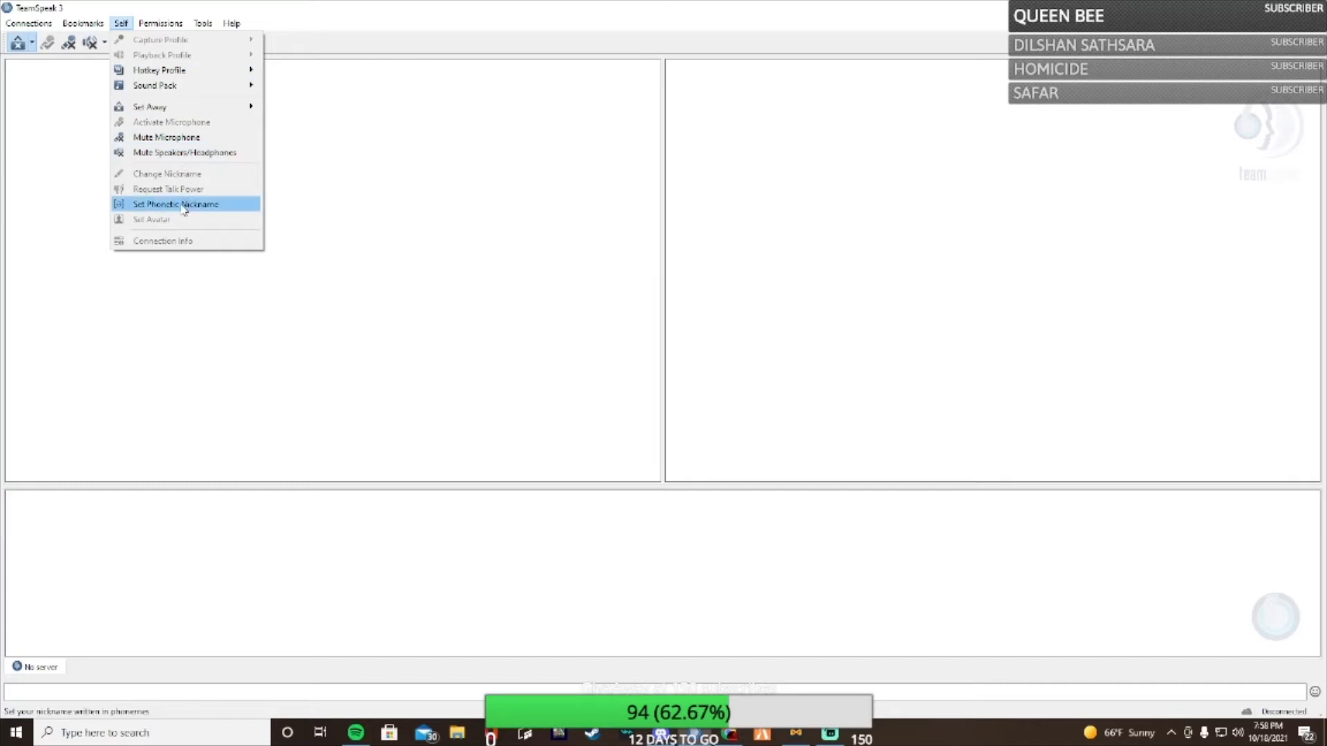
{"action": "mouse_move", "coordinate": [167, 173]}
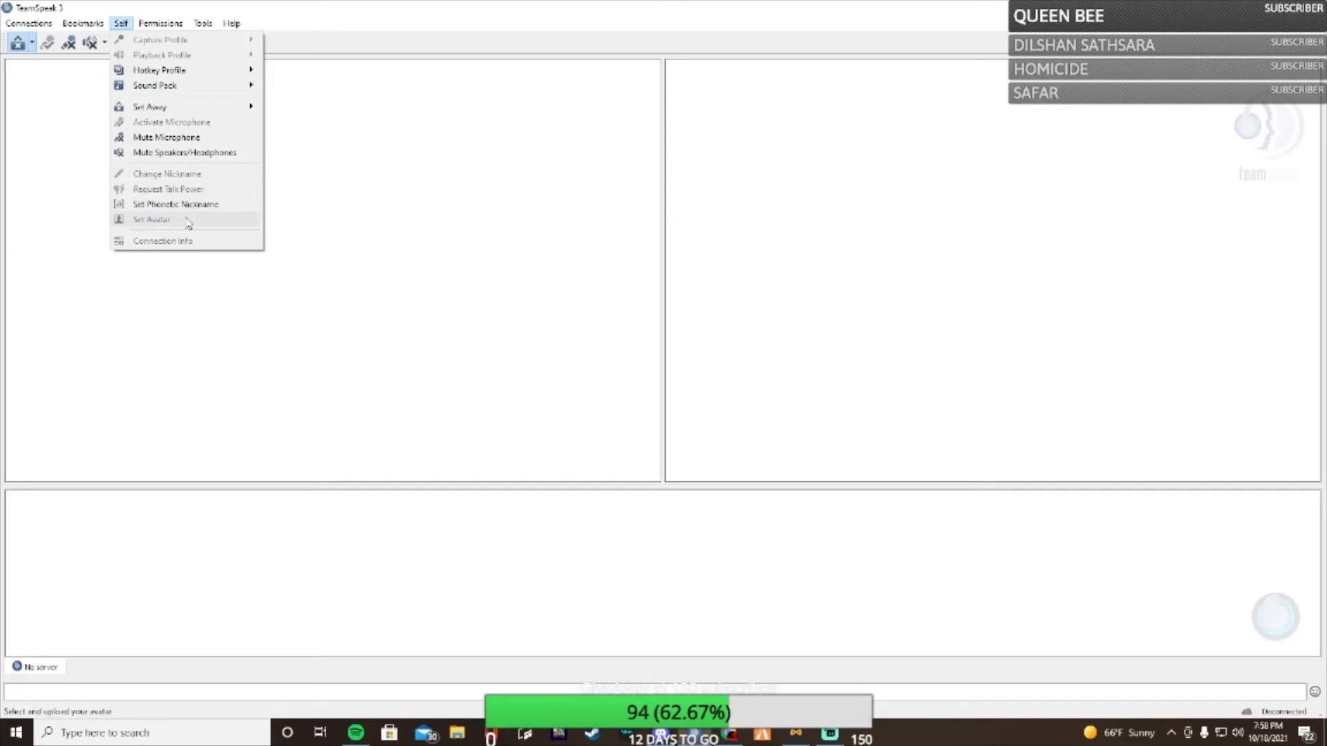
{"action": "mouse_move", "coordinate": [98, 77]}
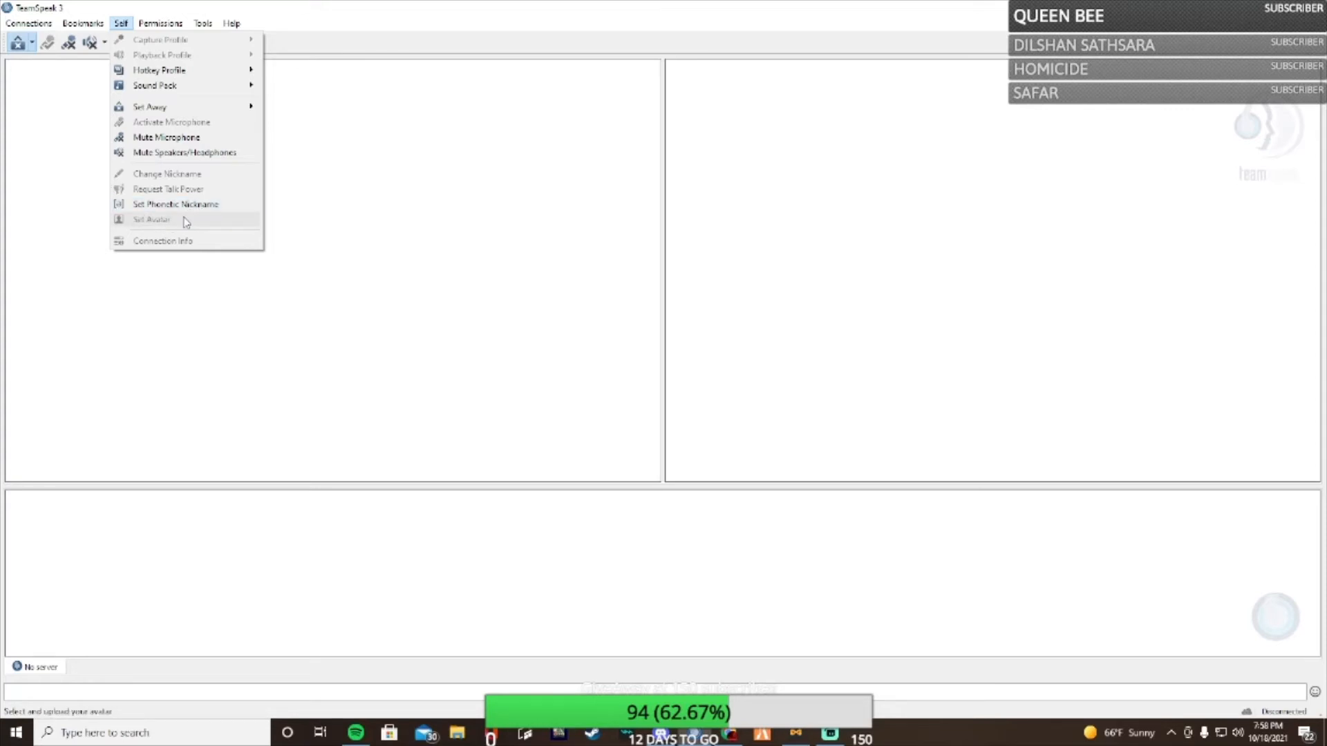
{"action": "mouse_move", "coordinate": [886, 396]}
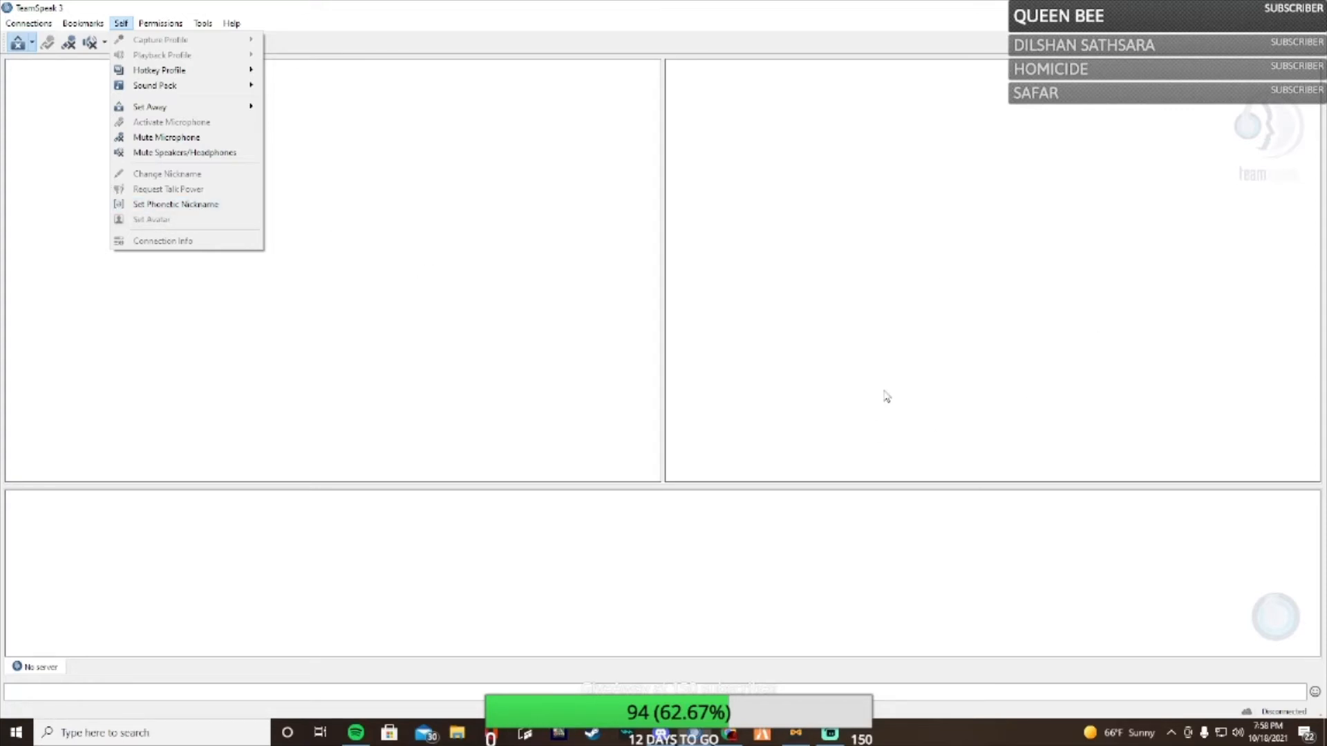
{"action": "mouse_move", "coordinate": [69, 108]}
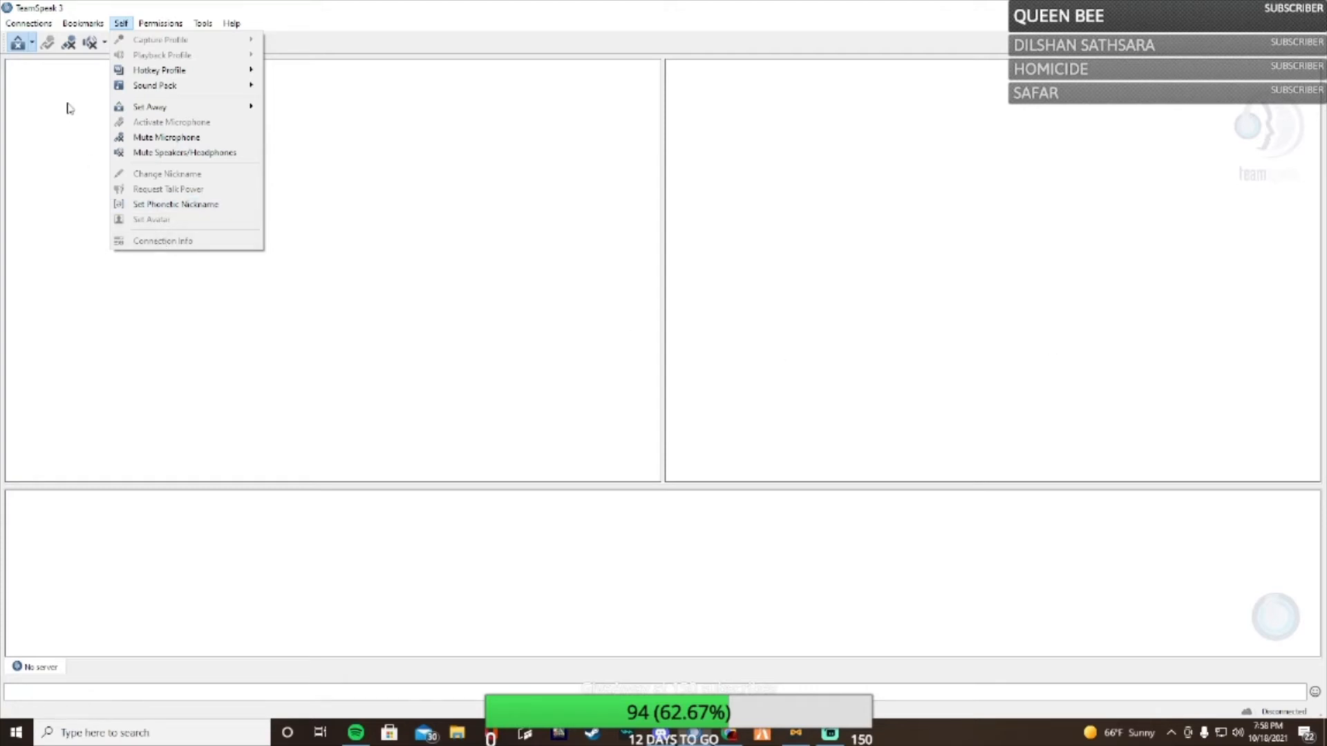
Connect to the Georgia State Role Play server after checking the address in the Connect dialog
{"action": "left_click", "coordinate": [28, 23]}
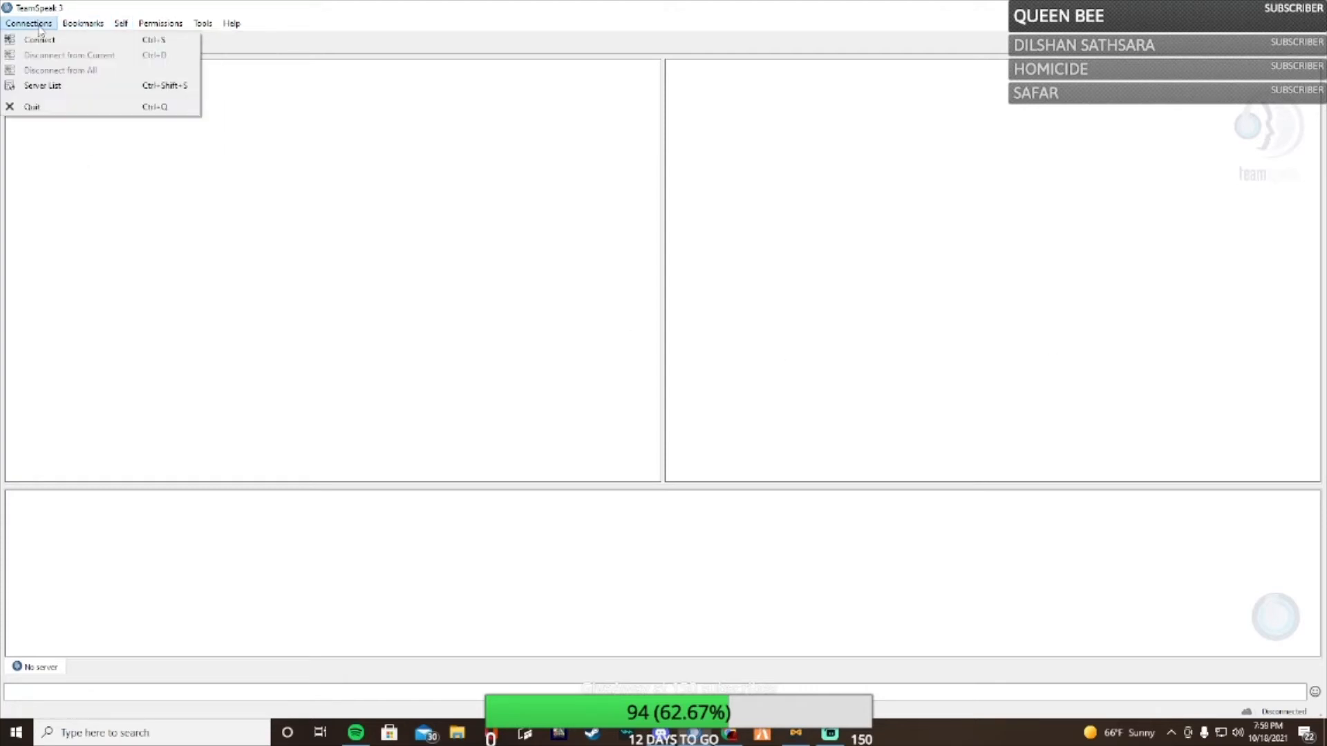
{"action": "mouse_move", "coordinate": [39, 39]}
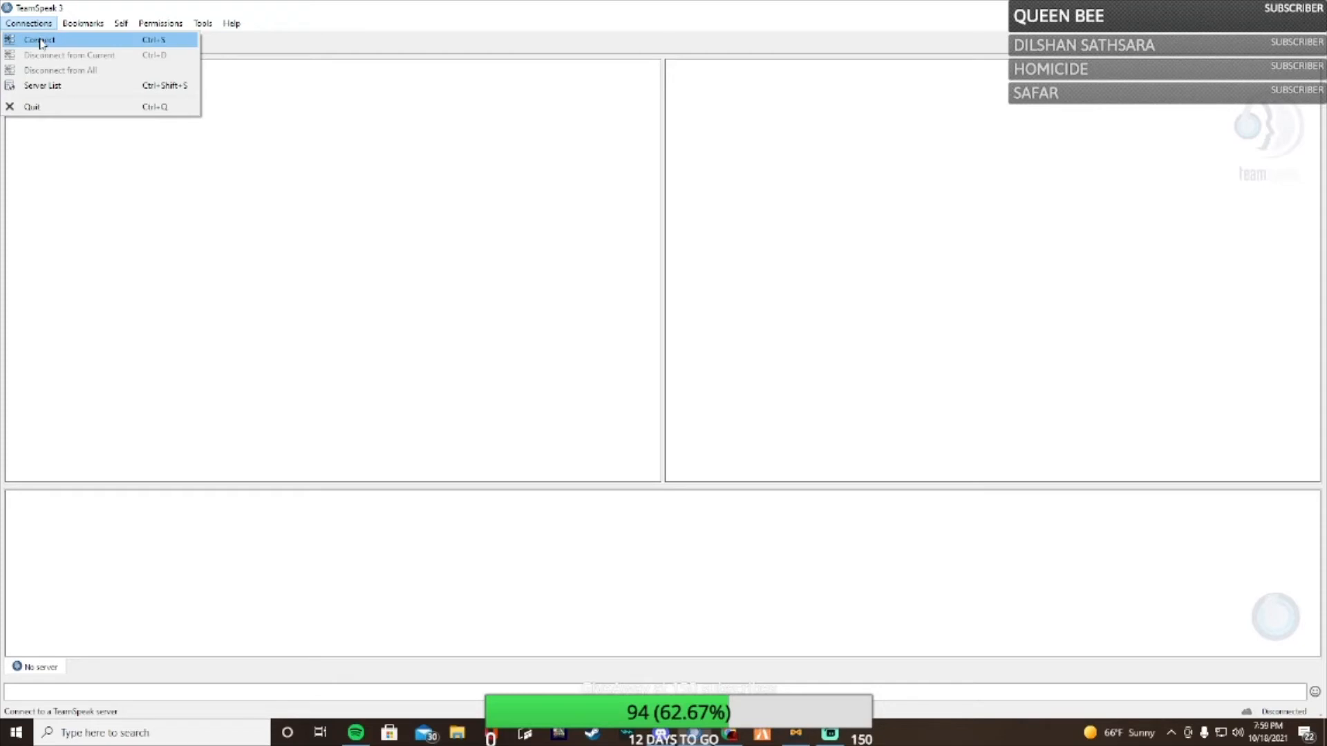
{"action": "left_click", "coordinate": [38, 39]}
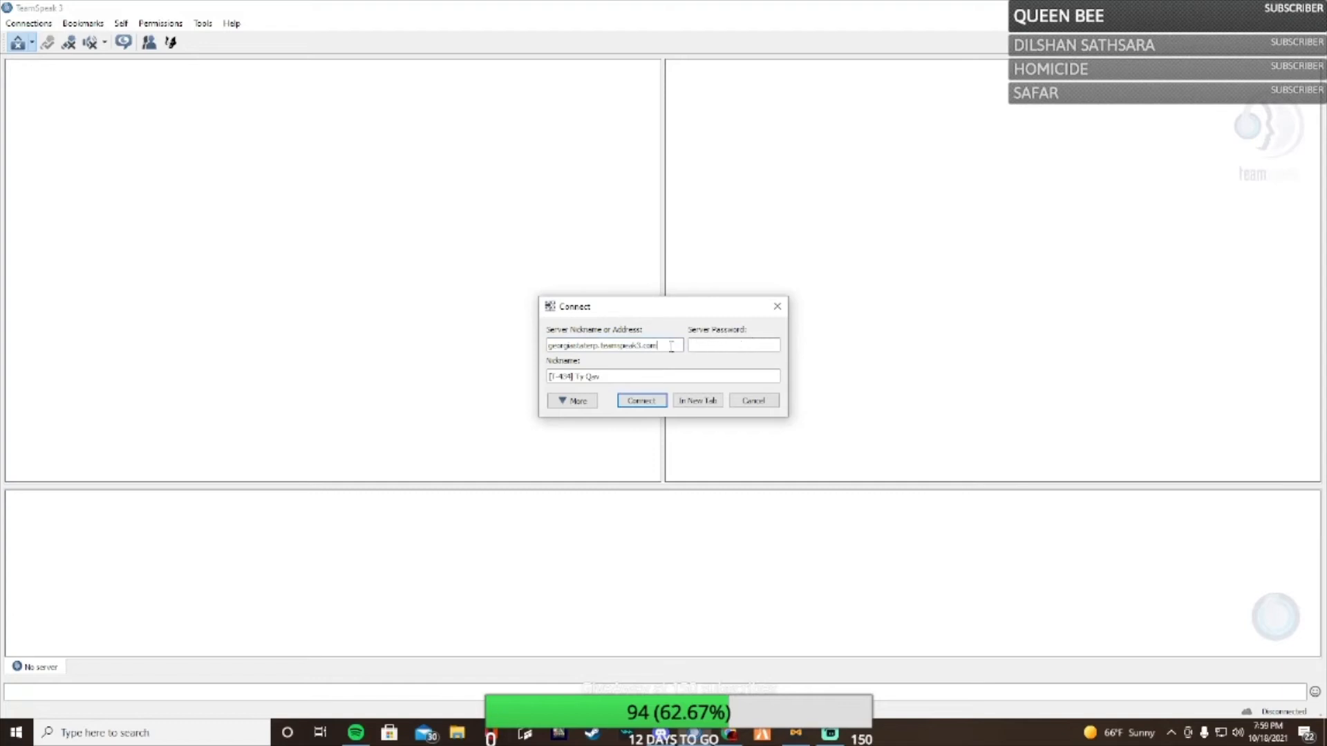
{"action": "triple_click", "coordinate": [602, 345]}
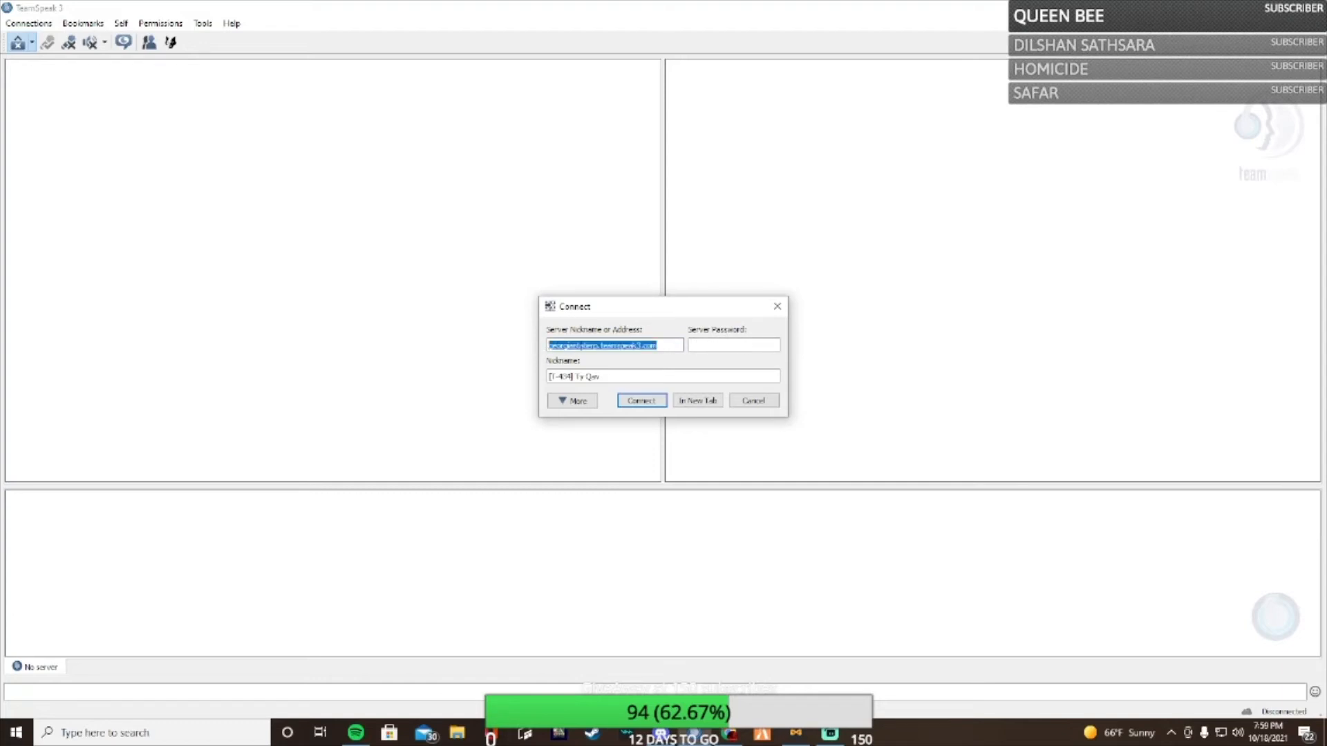
{"action": "left_click", "coordinate": [575, 345]}
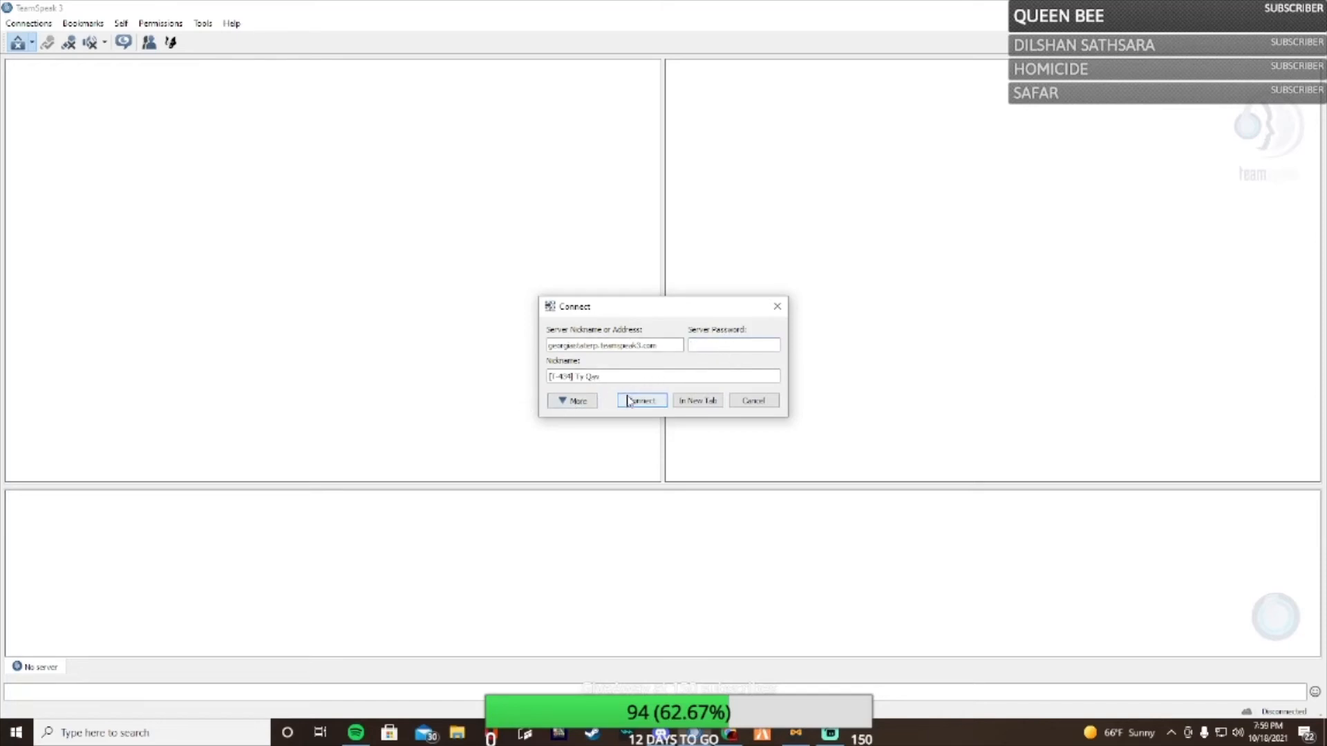
{"action": "left_click", "coordinate": [641, 400]}
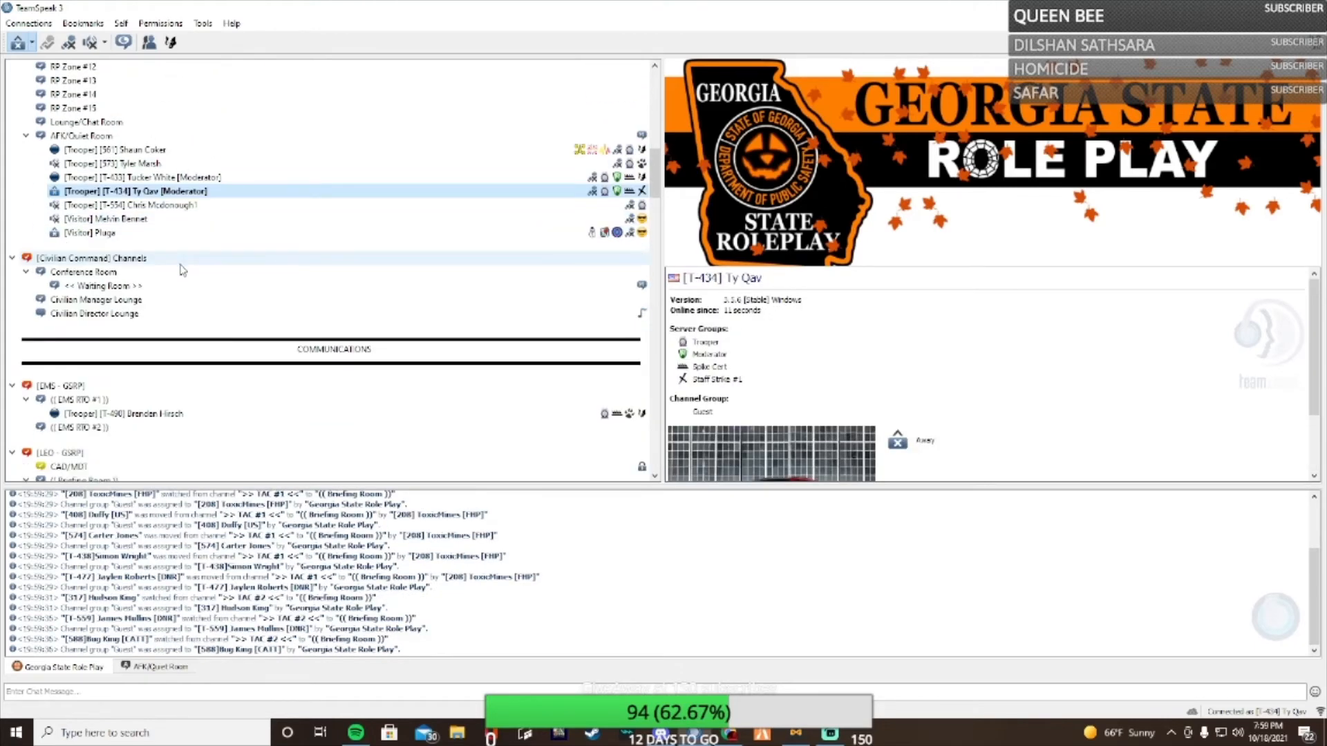
View the Civilian Command Channels details, then your own client details with Away and Muted statuses
{"action": "left_click", "coordinate": [93, 258]}
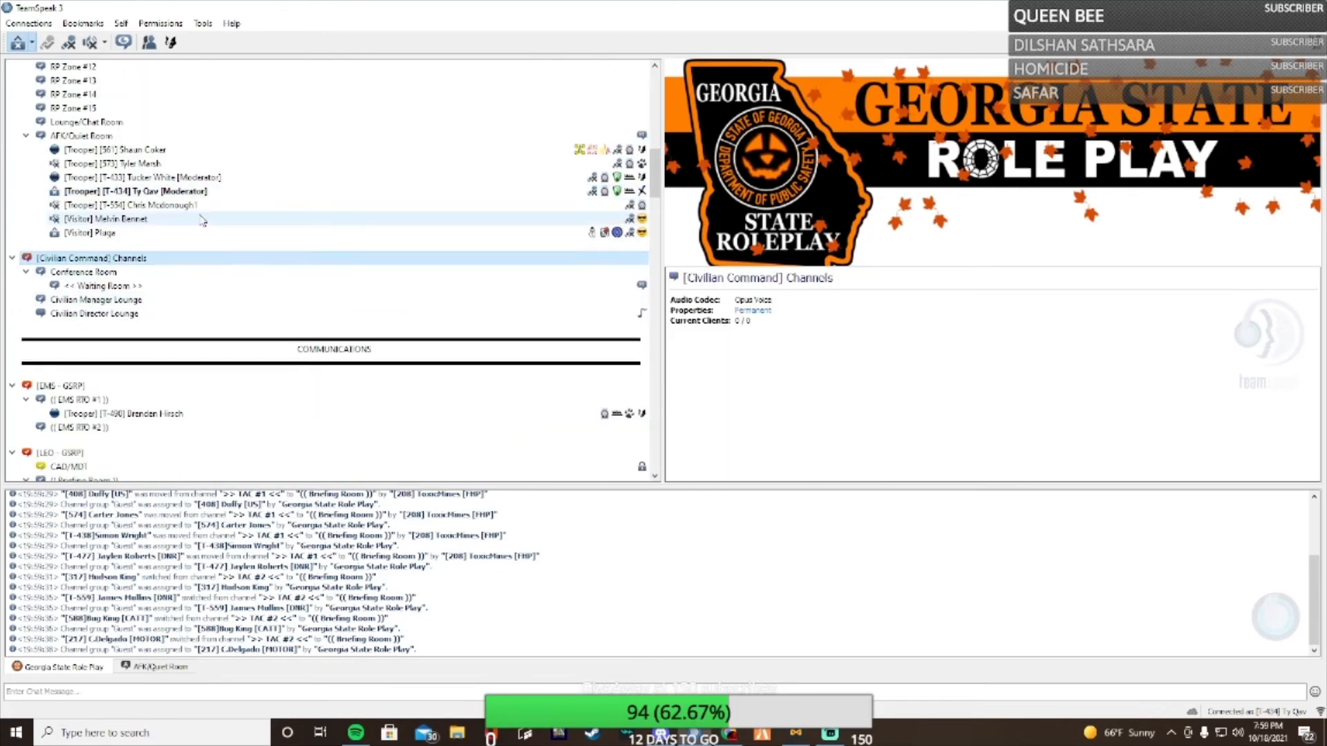
{"action": "left_click", "coordinate": [132, 190]}
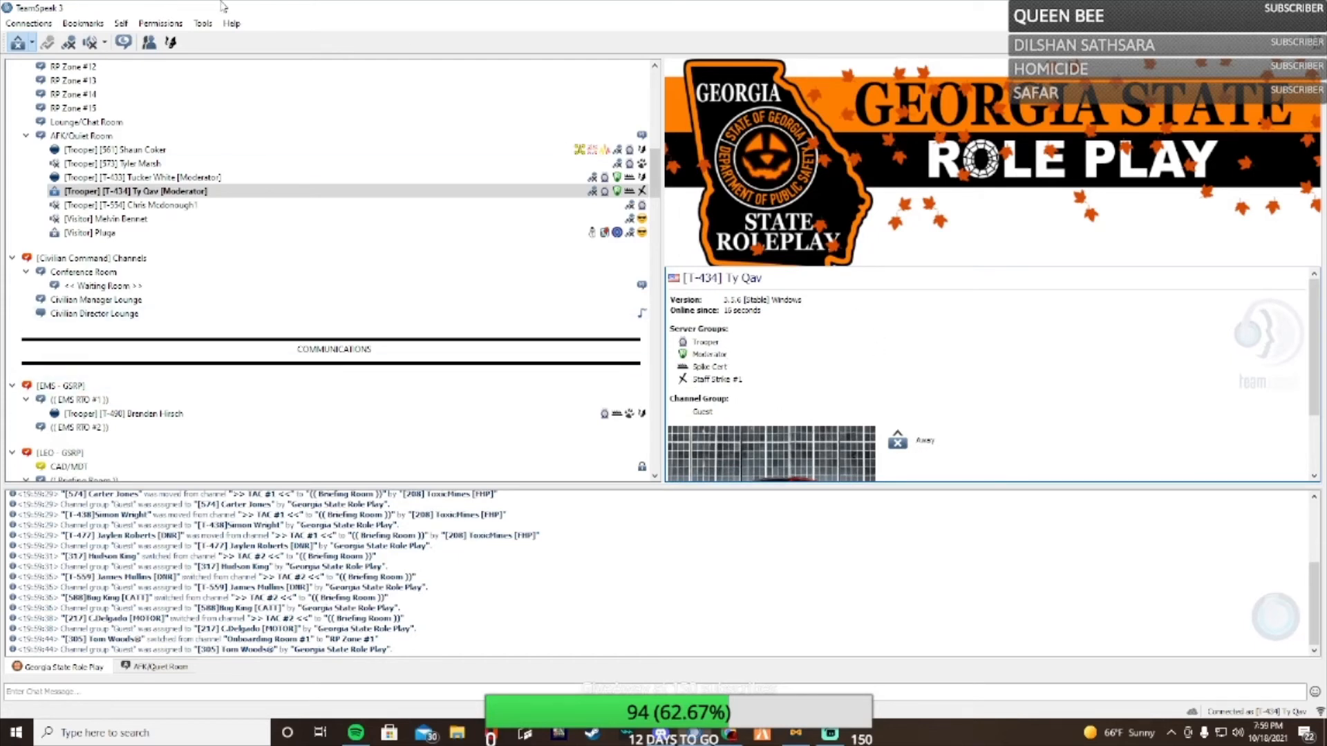
{"action": "mouse_move", "coordinate": [750, 341]}
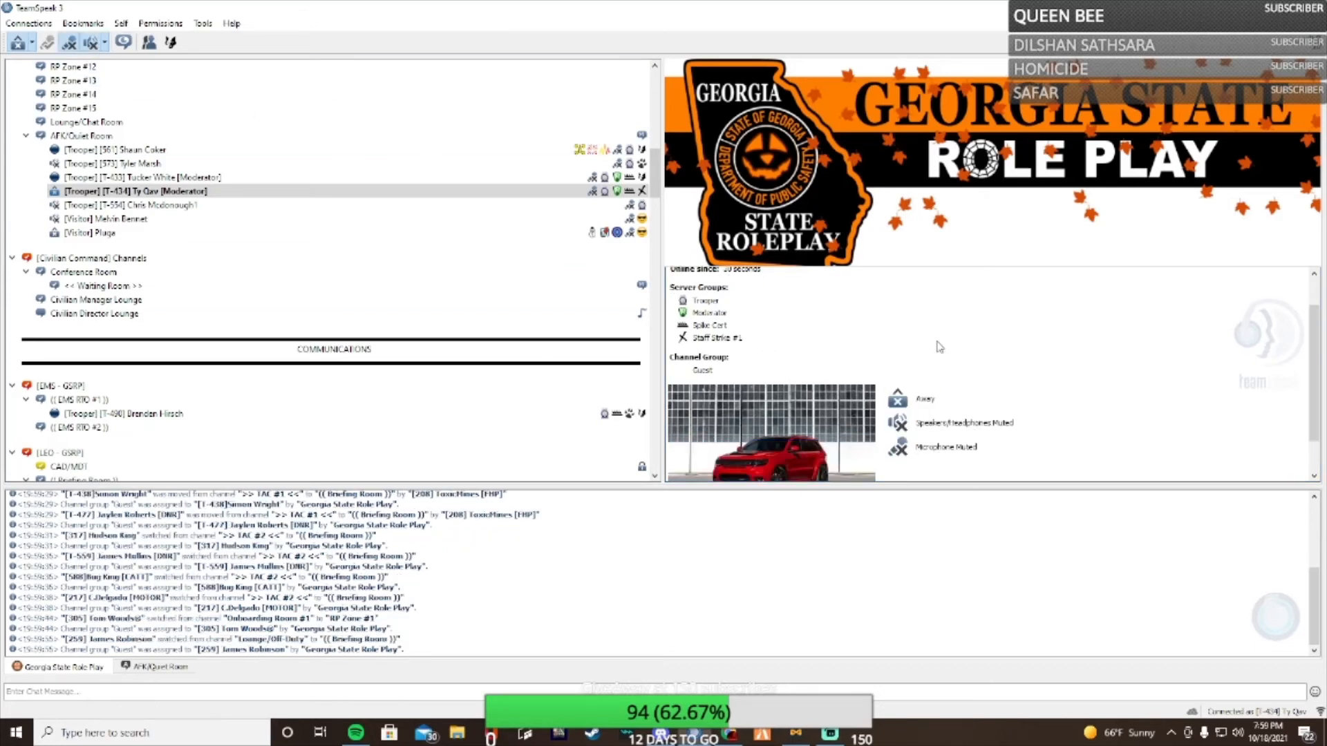
{"action": "mouse_move", "coordinate": [88, 42]}
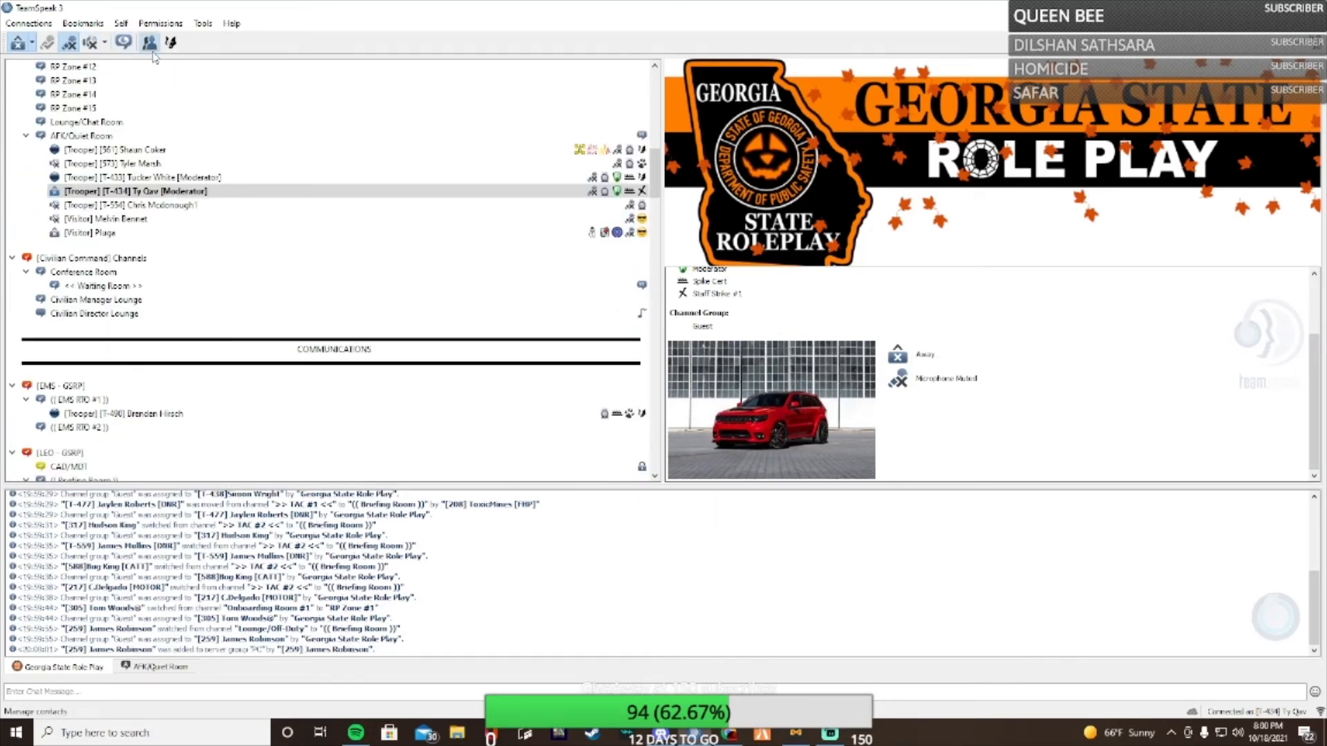
Open and close Contacts, then open a text chat with the first AFK/Quiet Room trooper
{"action": "left_click", "coordinate": [147, 42]}
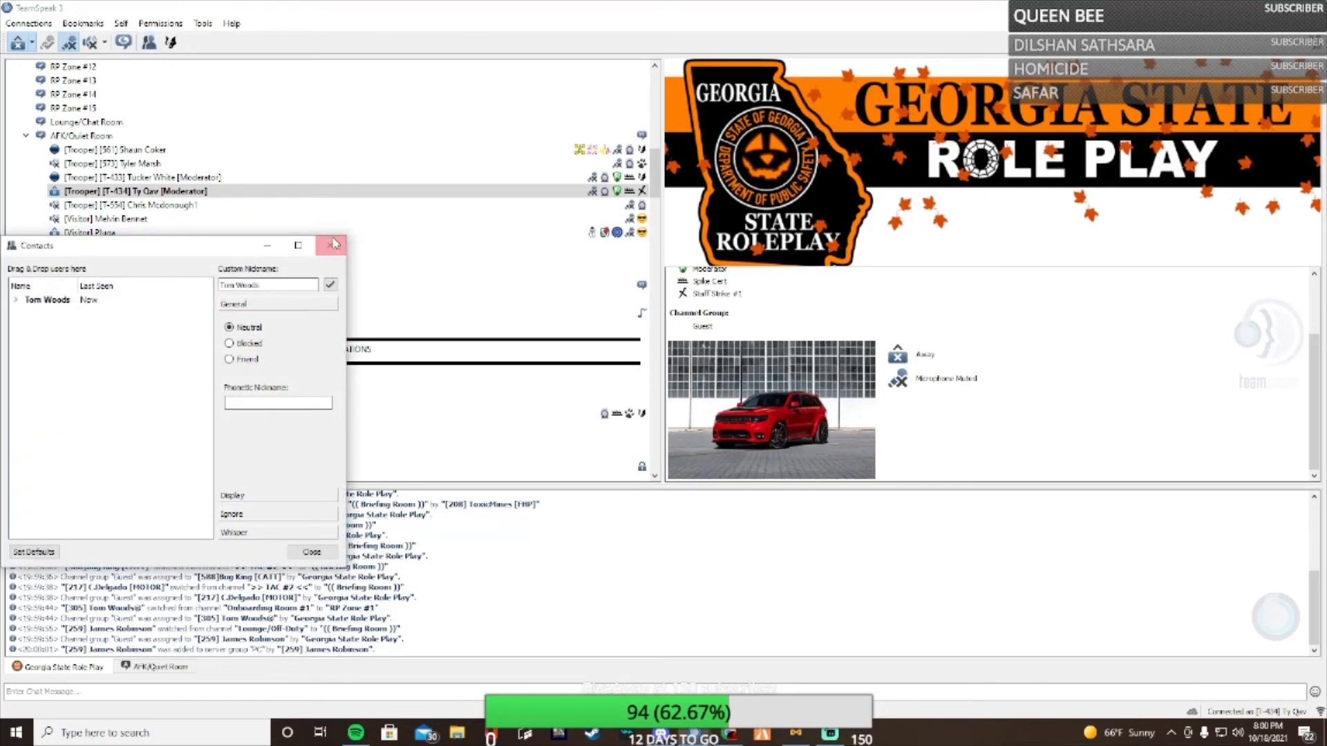
{"action": "mouse_move", "coordinate": [332, 244]}
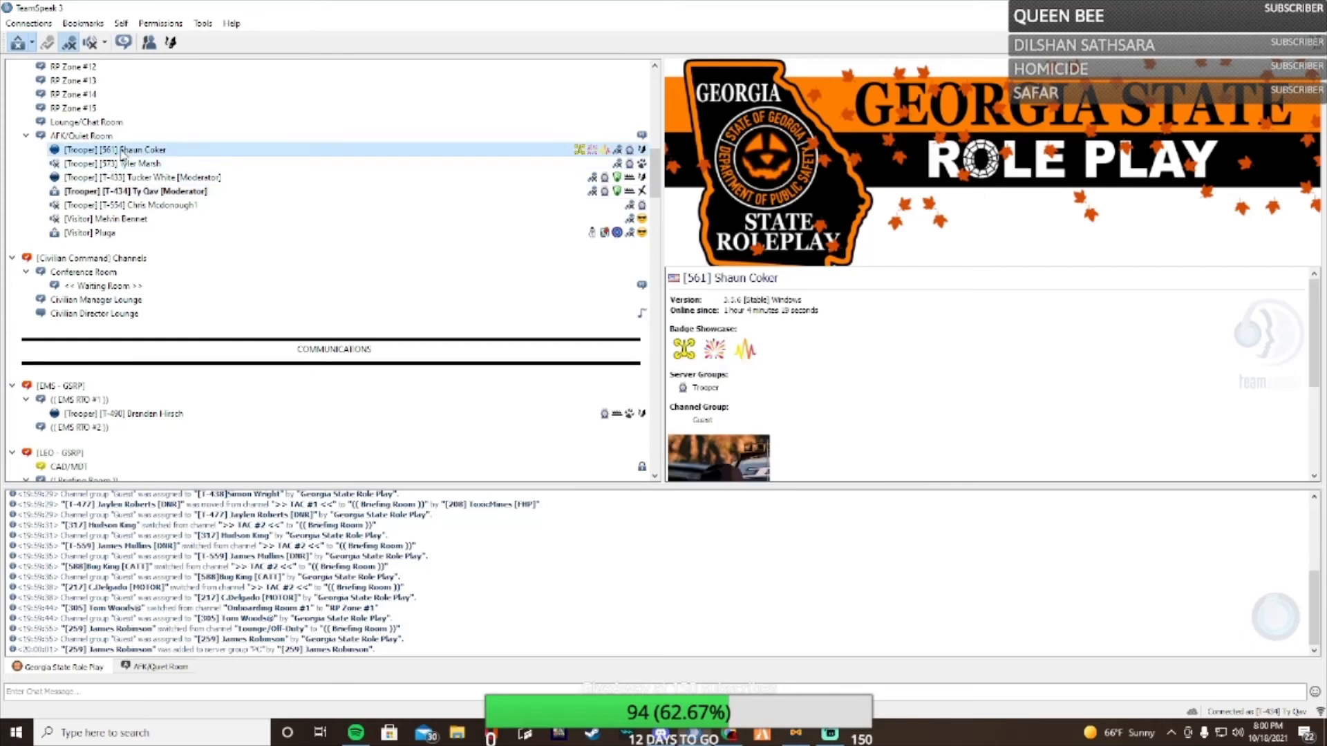
{"action": "right_click", "coordinate": [123, 150]}
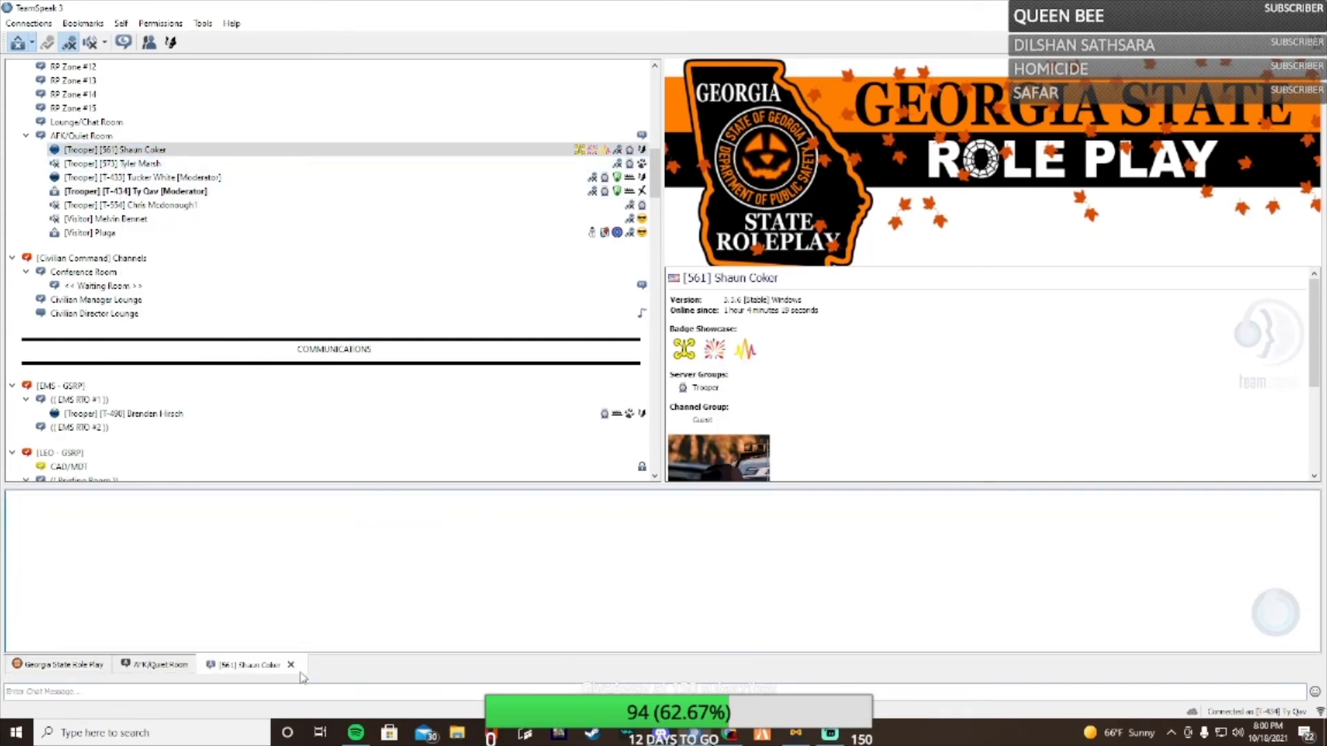
Close the trooper's private chat and return to the Georgia State Role Play server log
{"action": "right_click", "coordinate": [114, 150]}
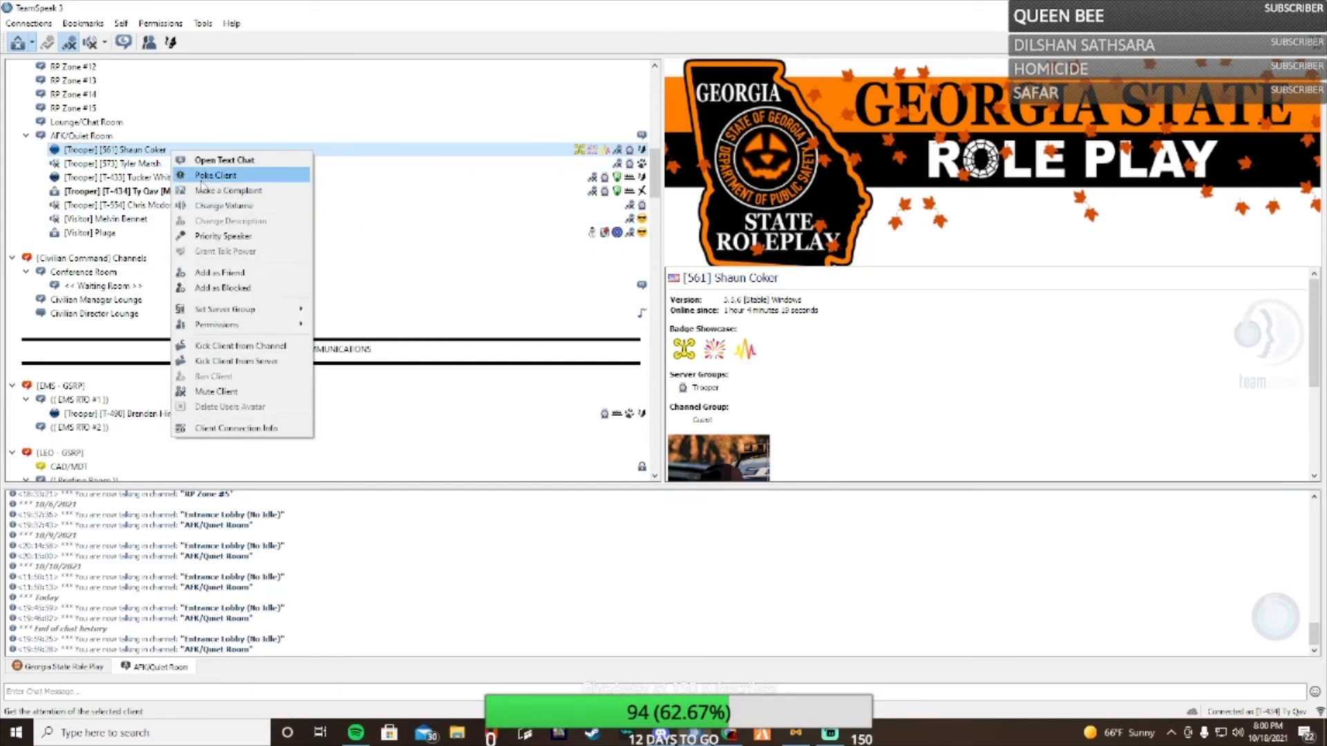
{"action": "left_click", "coordinate": [214, 175]}
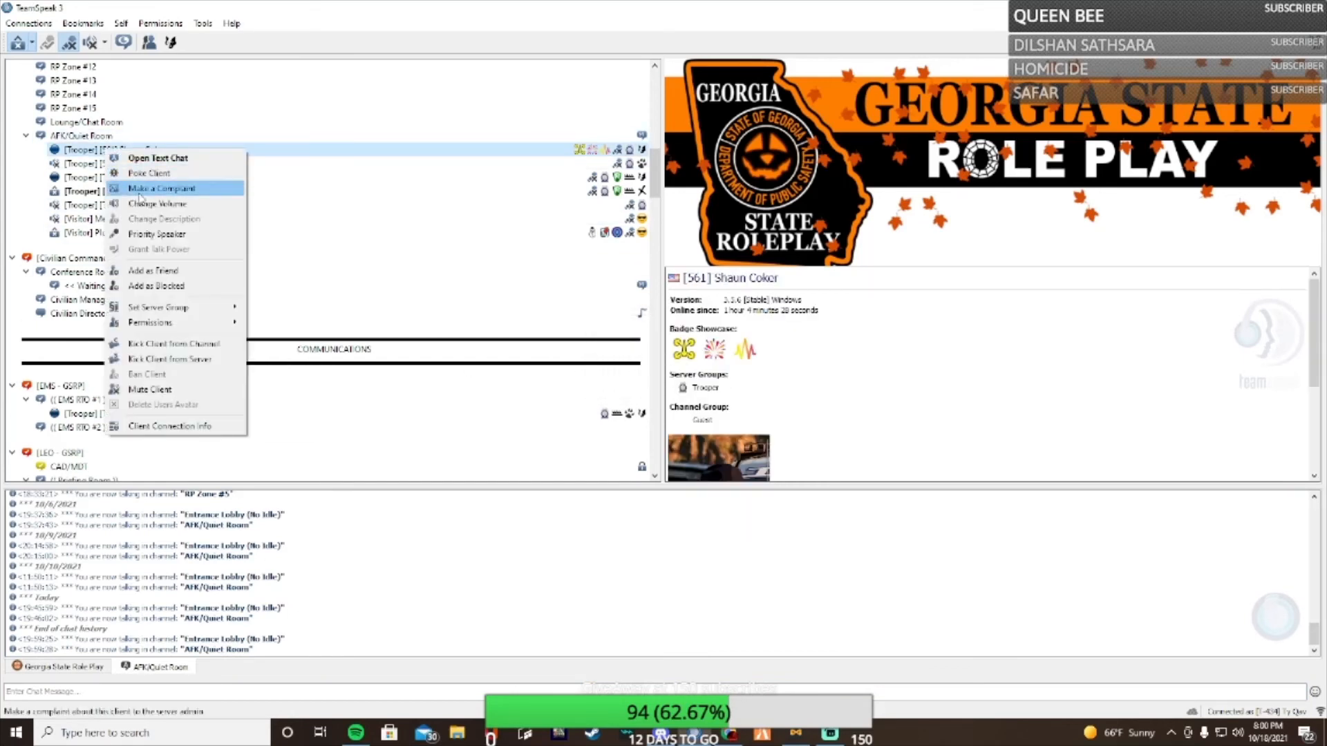
{"action": "mouse_move", "coordinate": [152, 271]}
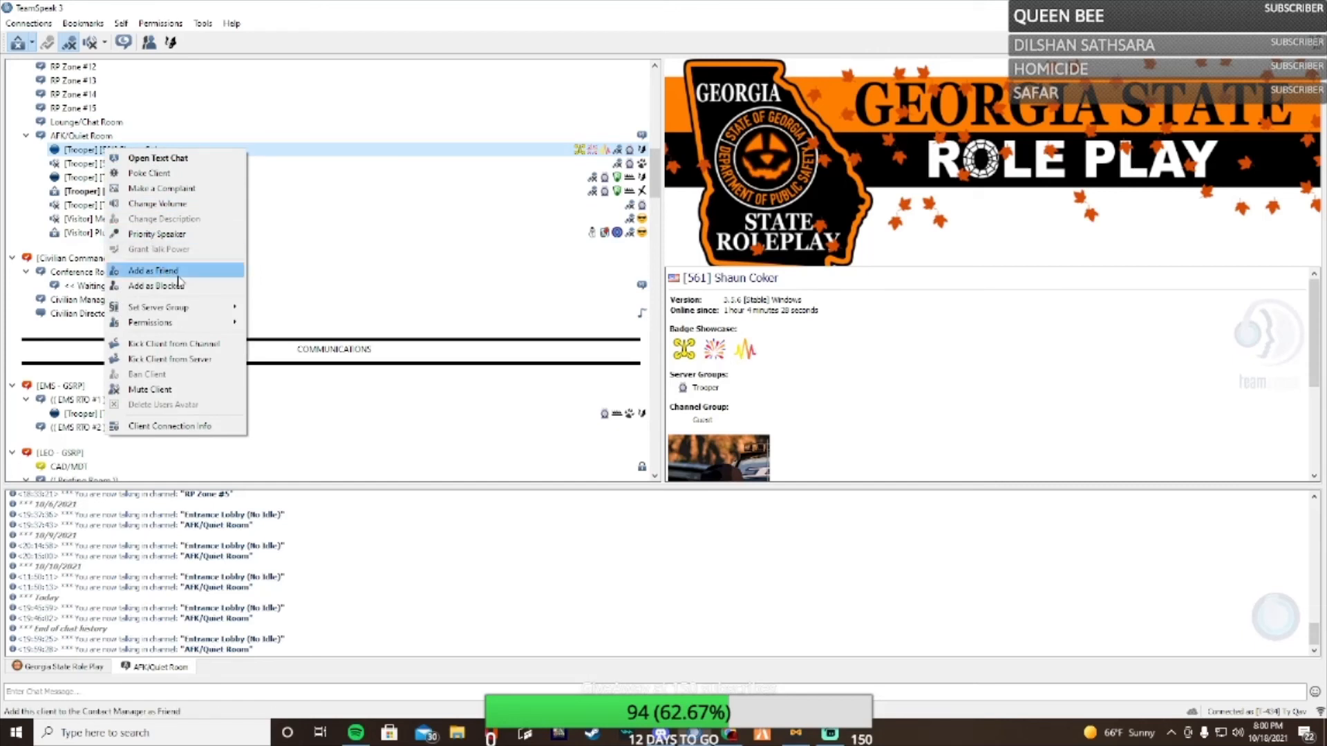
{"action": "mouse_move", "coordinate": [156, 306]}
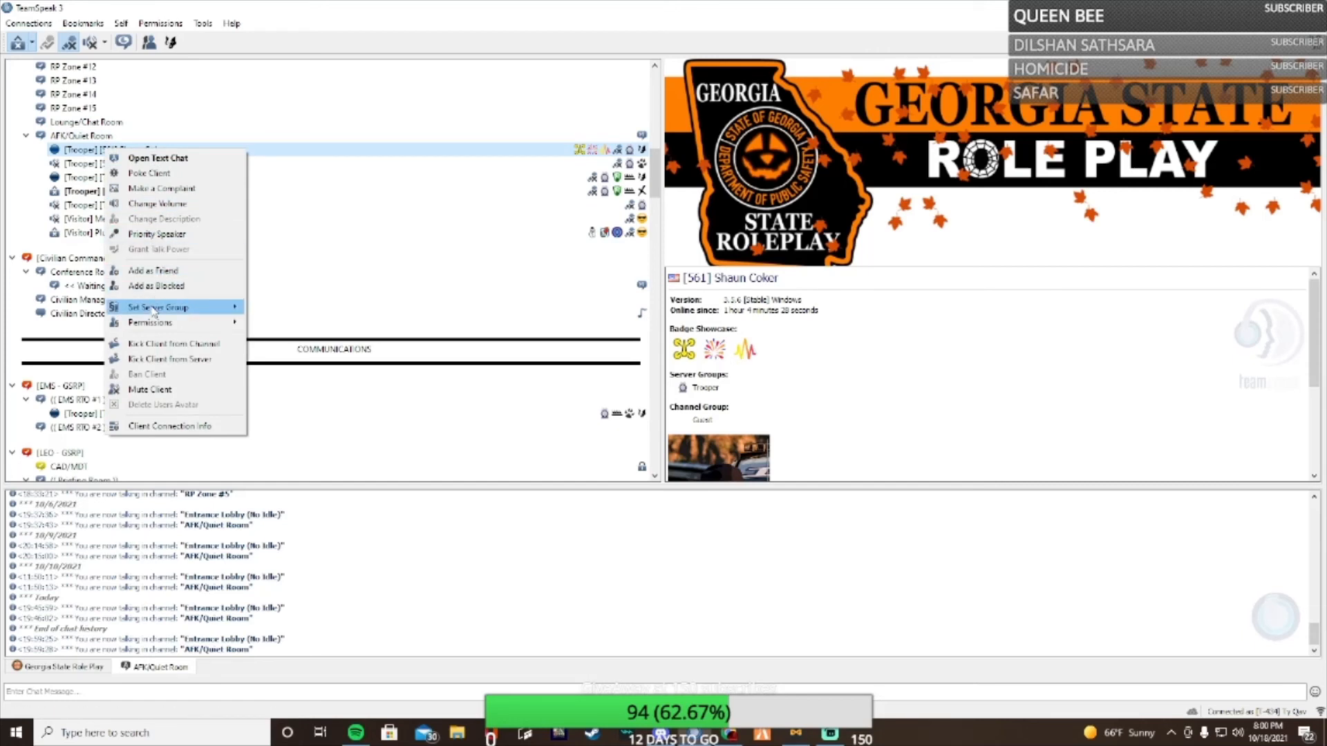
{"action": "mouse_move", "coordinate": [157, 306]}
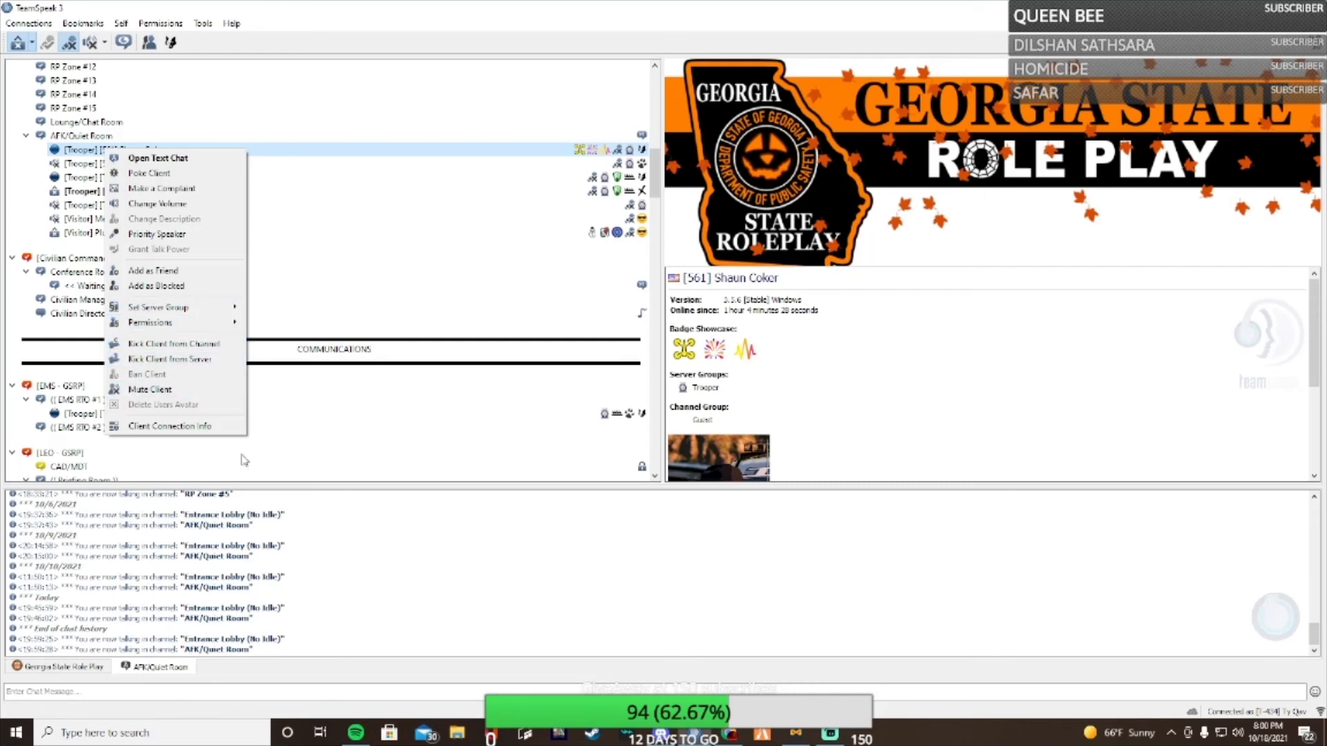
{"action": "left_click", "coordinate": [374, 69]}
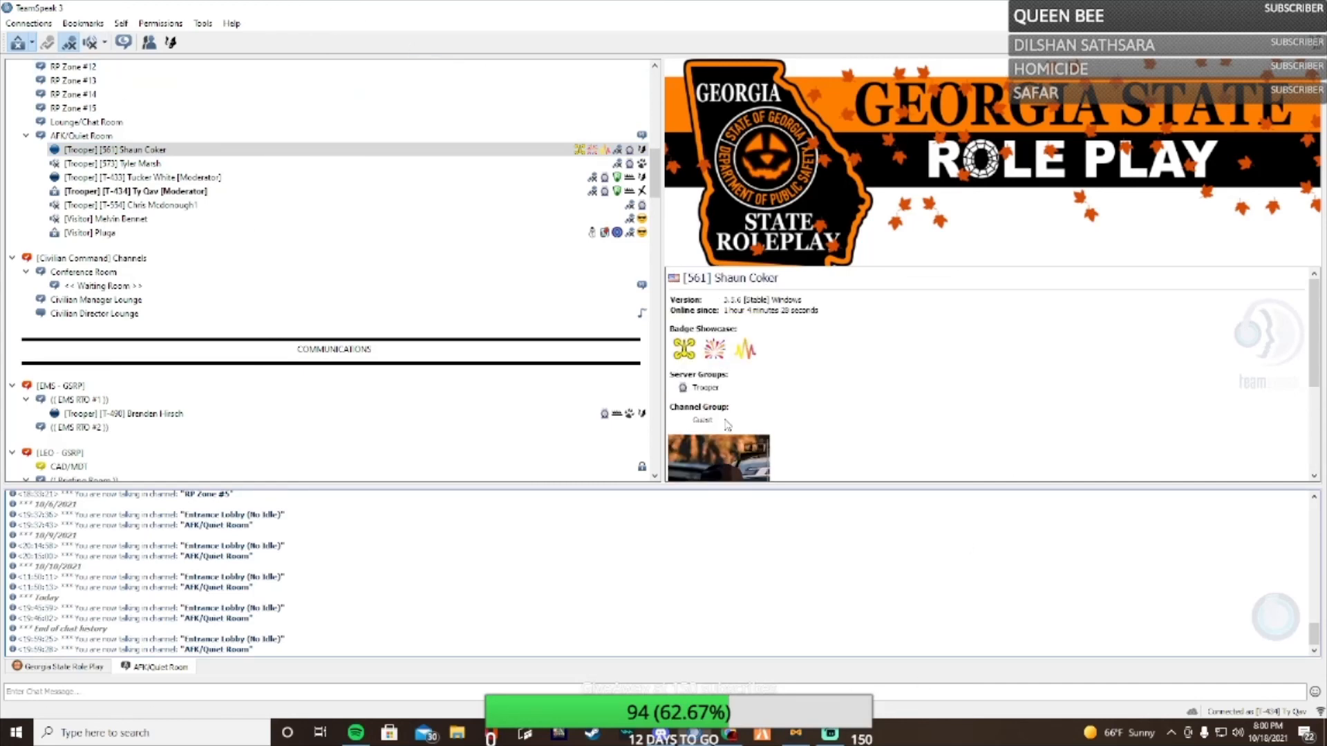
{"action": "left_click", "coordinate": [61, 666]}
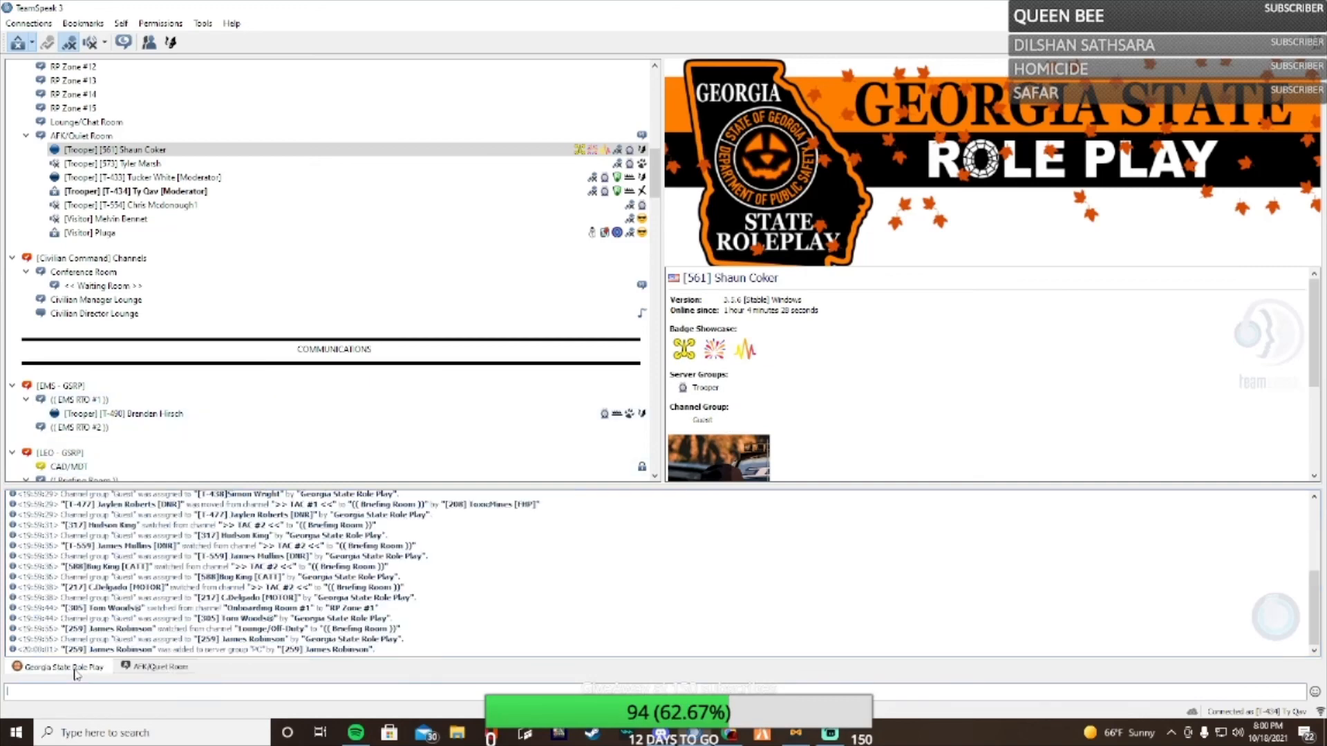